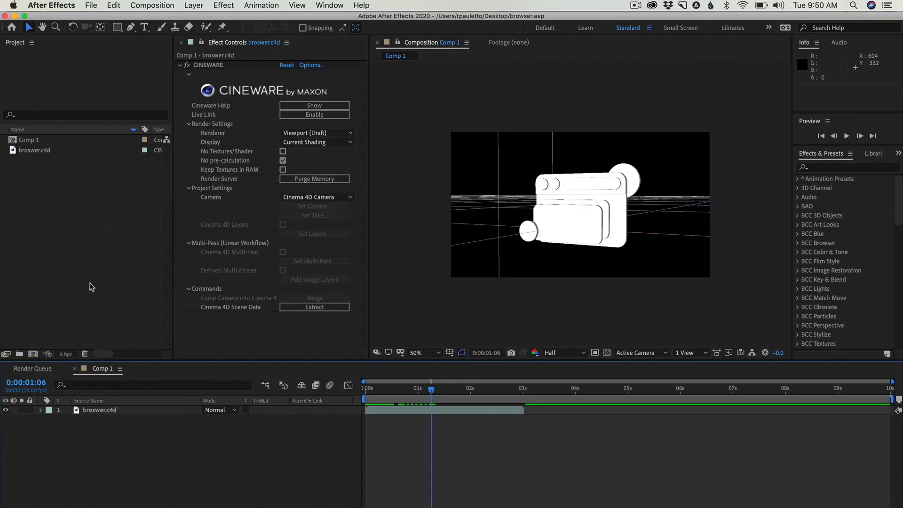
# Step: Launch browser.c4d in Cinema 4D from the Cineware effect's Edit Original control
pyautogui.click(99, 410)
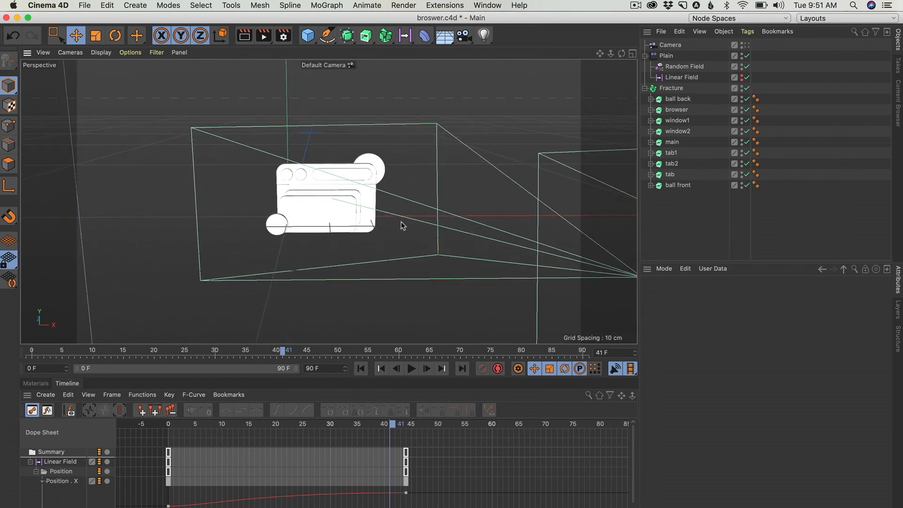
# Step: Use File > Open Project and expand the 2. Fake GI project folder
pyautogui.click(85, 5)
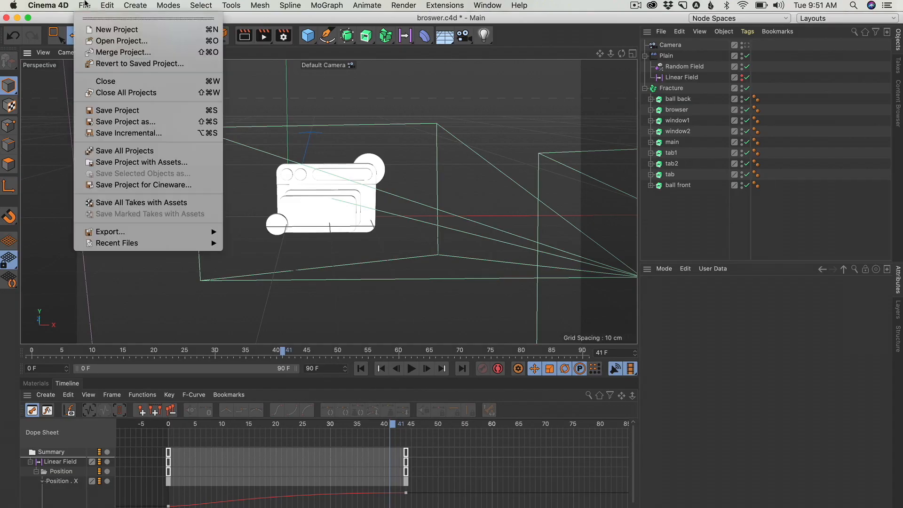
pyautogui.moveTo(122, 40)
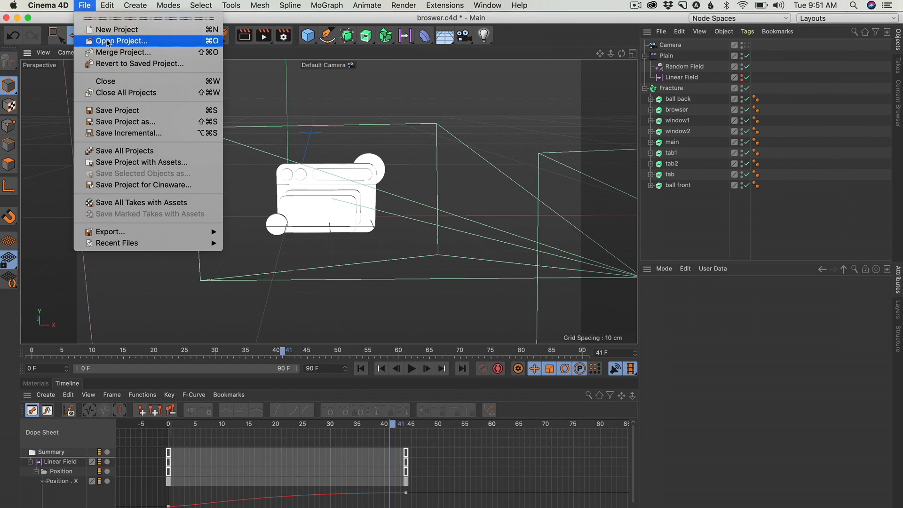
pyautogui.click(122, 40)
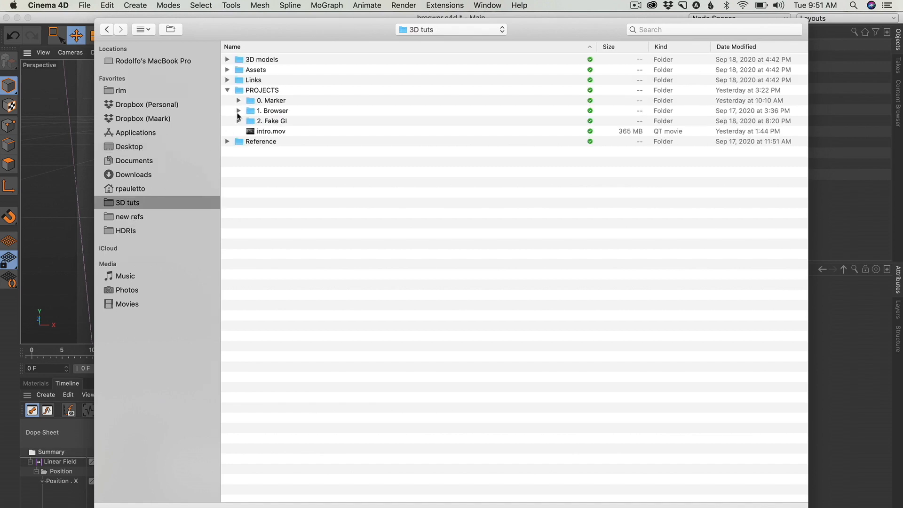
pyautogui.click(238, 121)
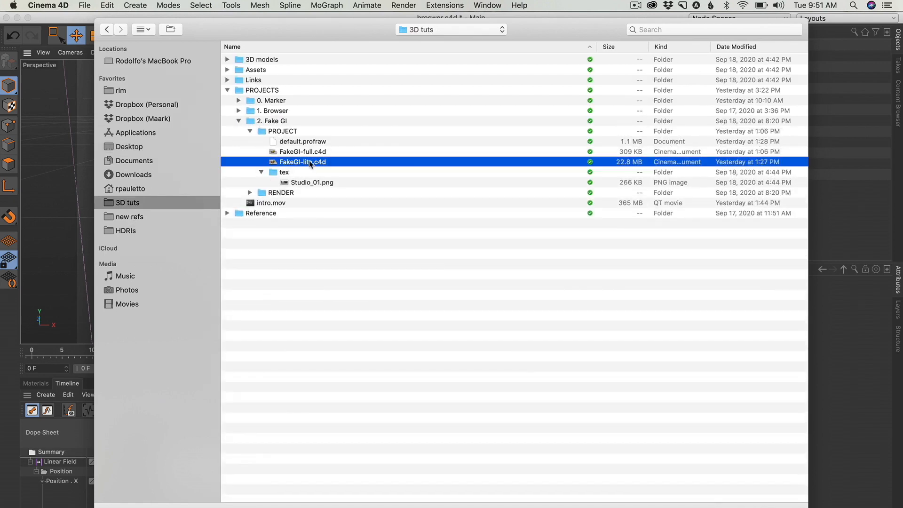
# Step: Open FakeGI-lite.c4d, preview it with Render View, then clear the rendered preview
pyautogui.doubleClick(302, 162)
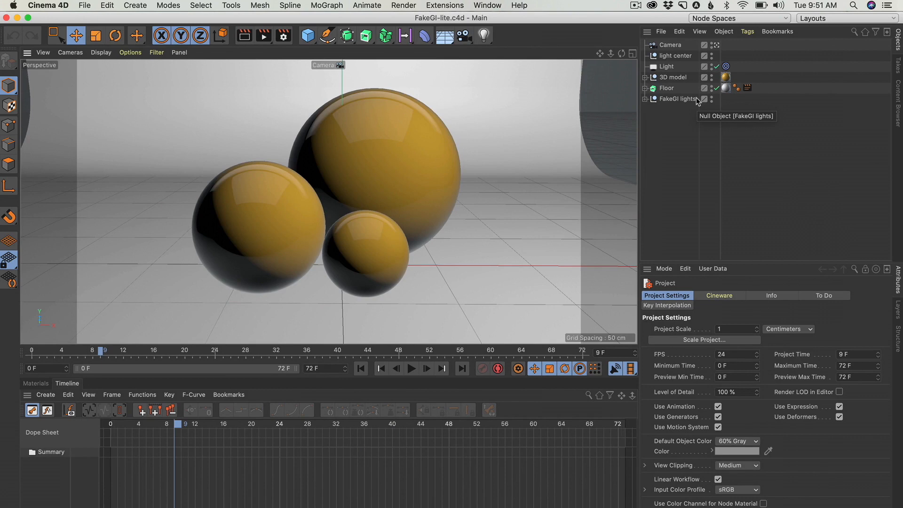
pyautogui.moveTo(659, 94)
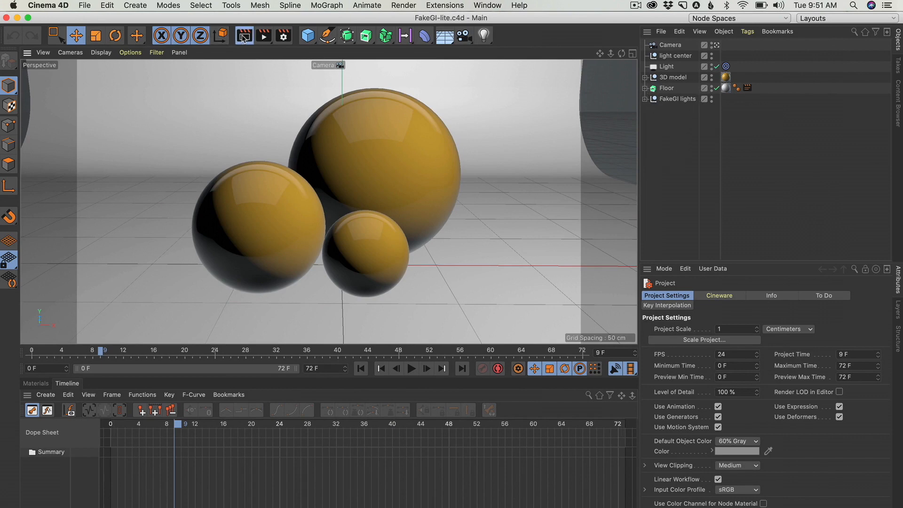
pyautogui.click(243, 35)
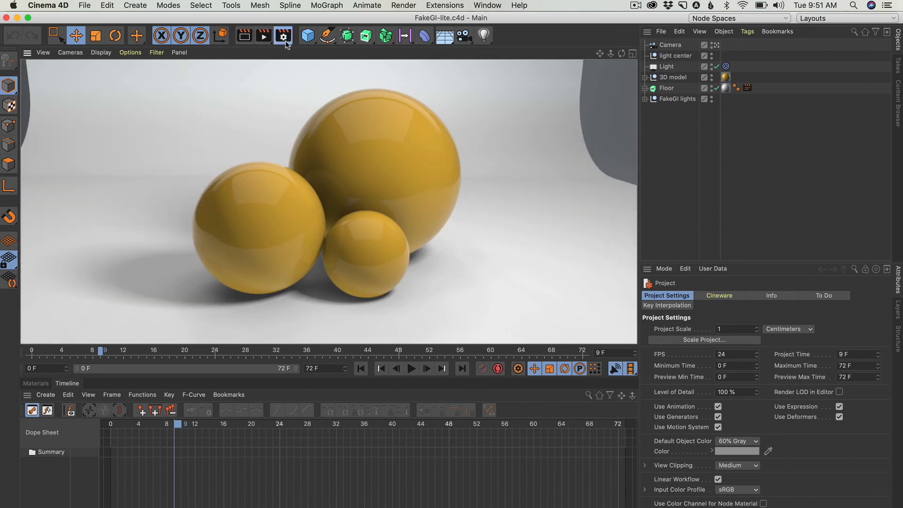
pyautogui.click(282, 36)
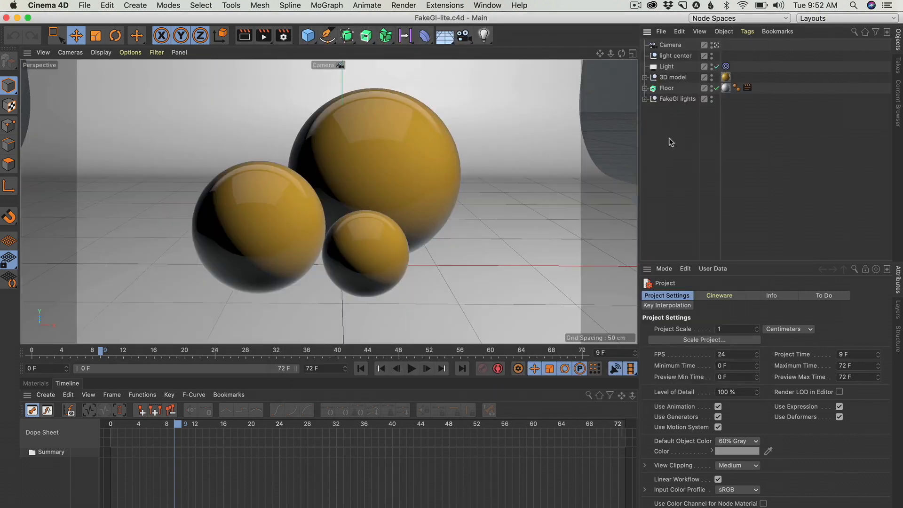
pyautogui.moveTo(695, 67)
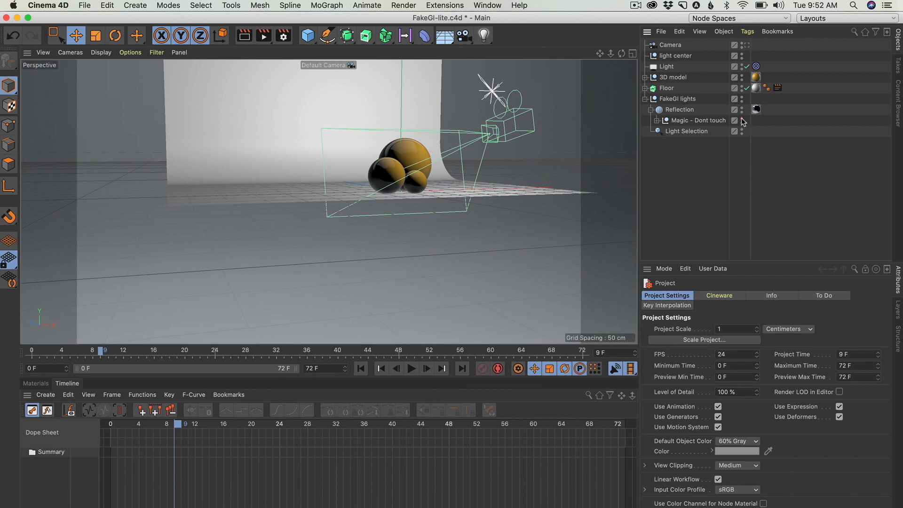
# Step: Expand Magic - Dont touch and scroll through its many Light.1 children
pyautogui.click(658, 121)
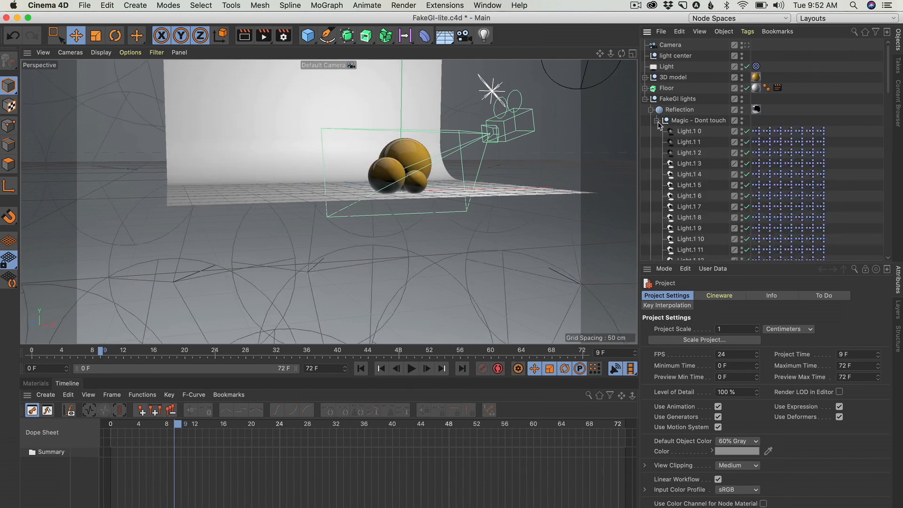
pyautogui.scroll(-3)
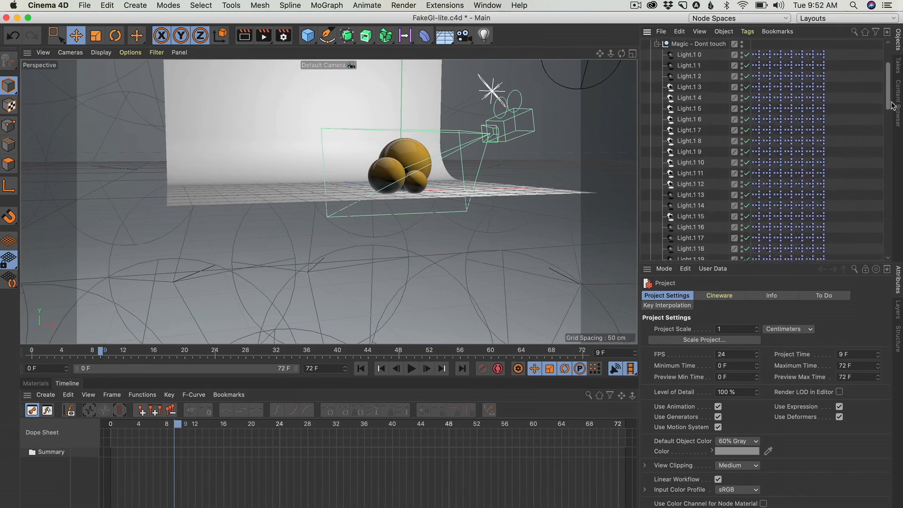
pyautogui.scroll(-3)
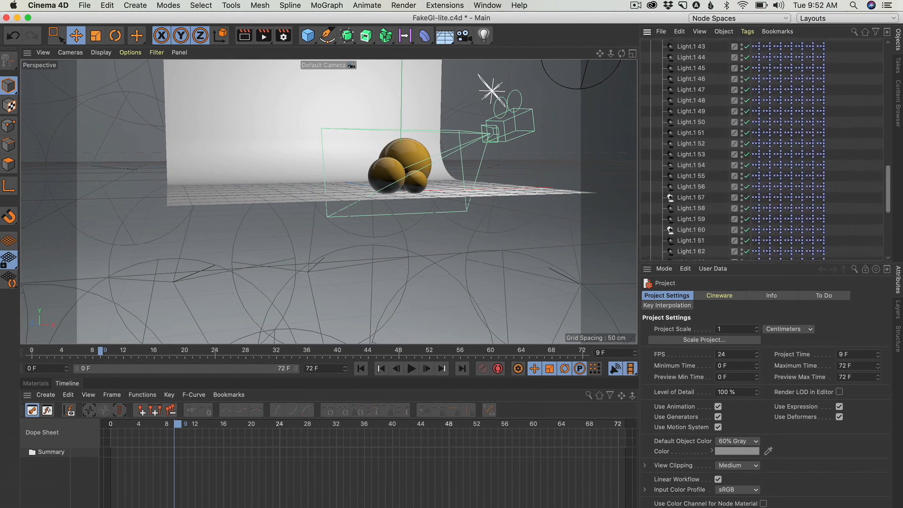
pyautogui.scroll(-3)
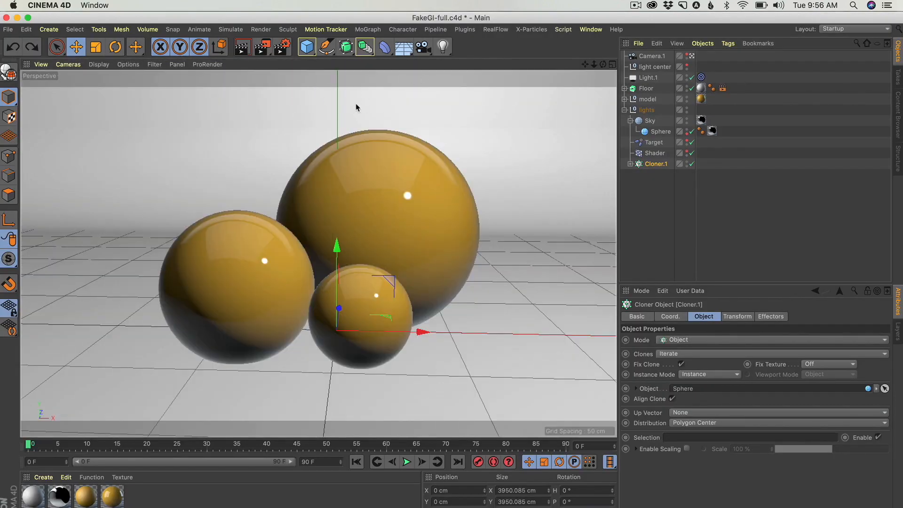
# Step: Open Edit Render Settings and browse the Material Override entry
pyautogui.click(279, 46)
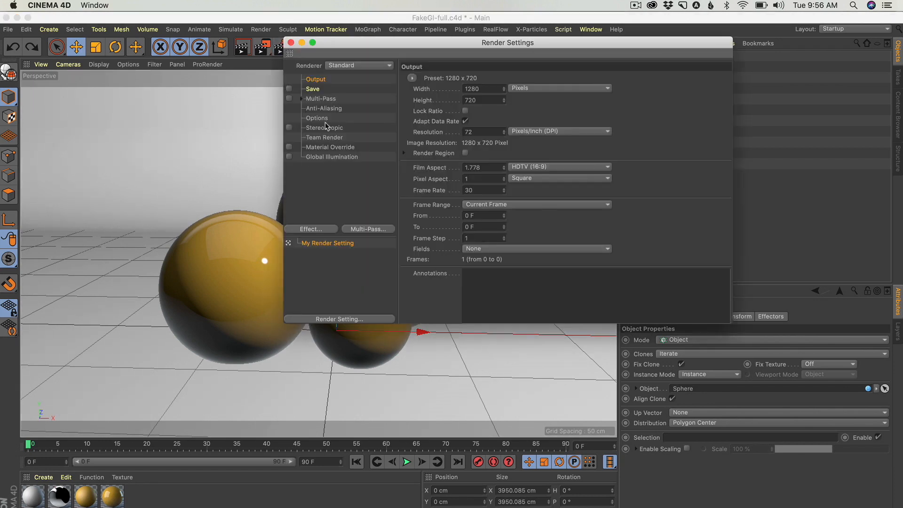
pyautogui.moveTo(316, 149)
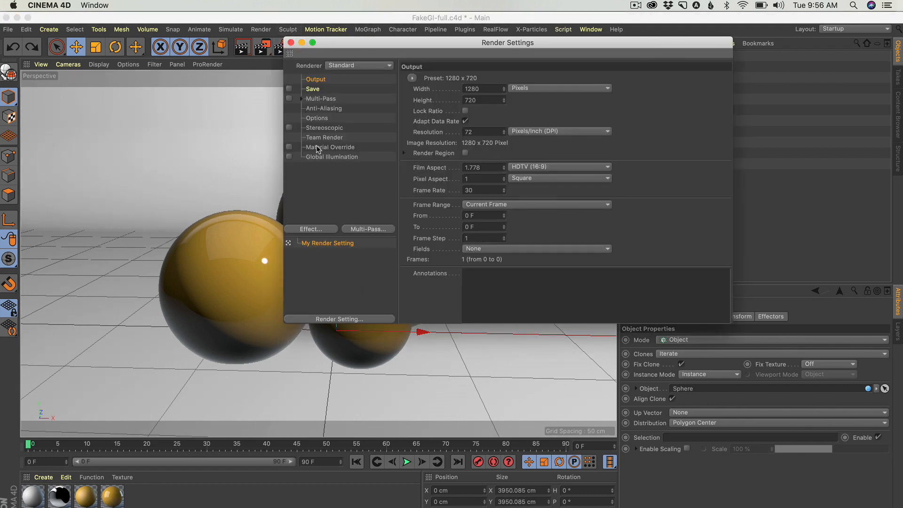
pyautogui.click(291, 42)
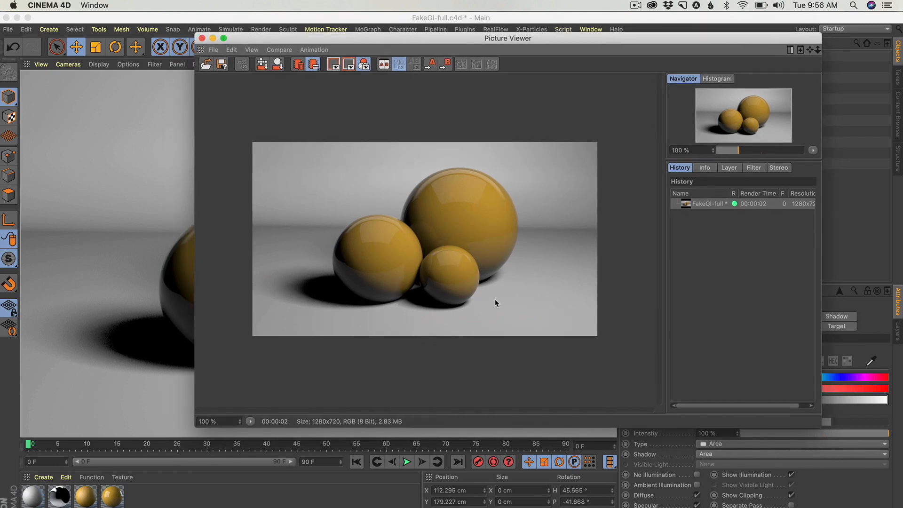
pyautogui.moveTo(307, 334)
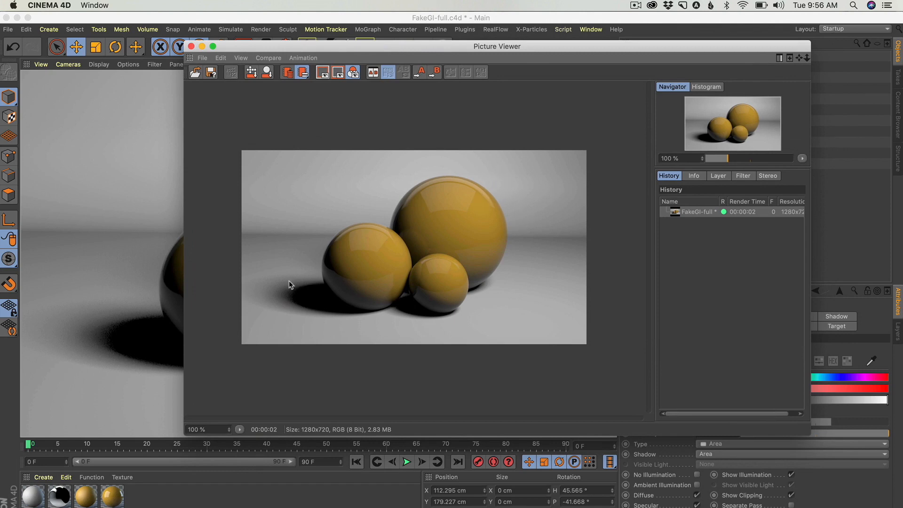
pyautogui.moveTo(444, 323)
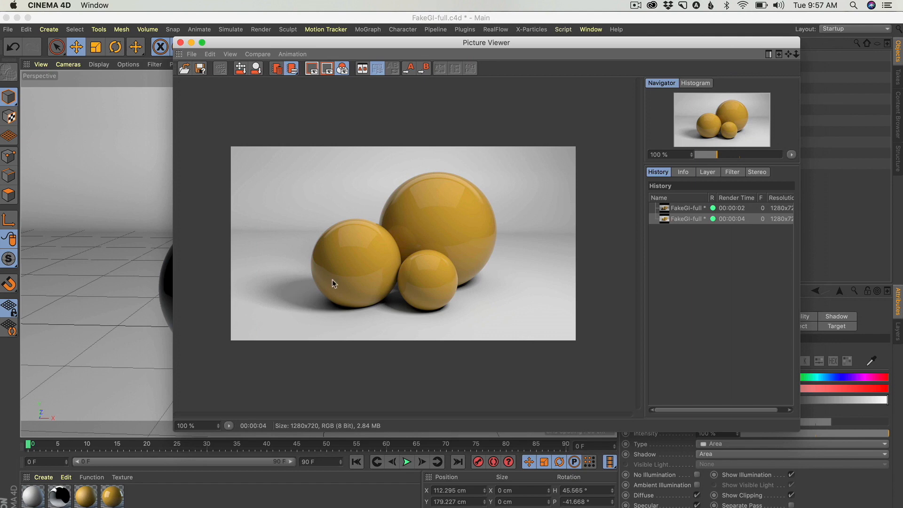
pyautogui.moveTo(347, 289)
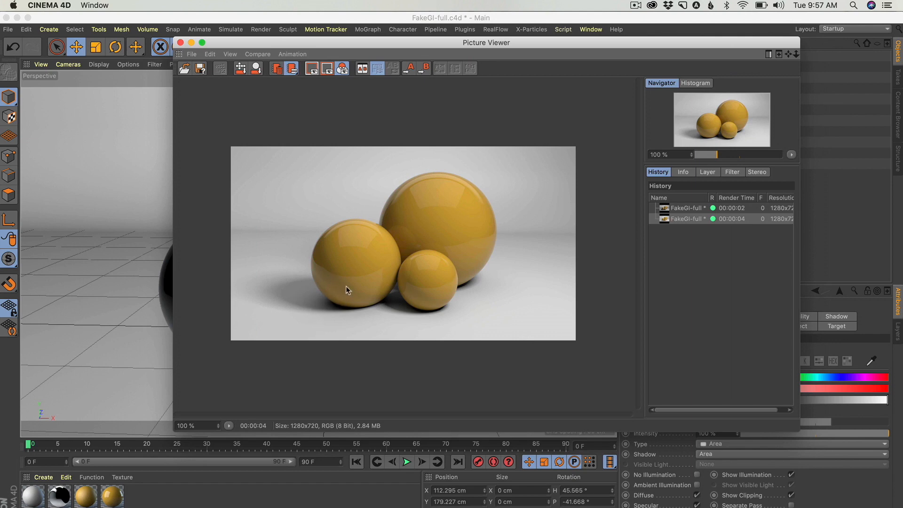
pyautogui.moveTo(416, 225)
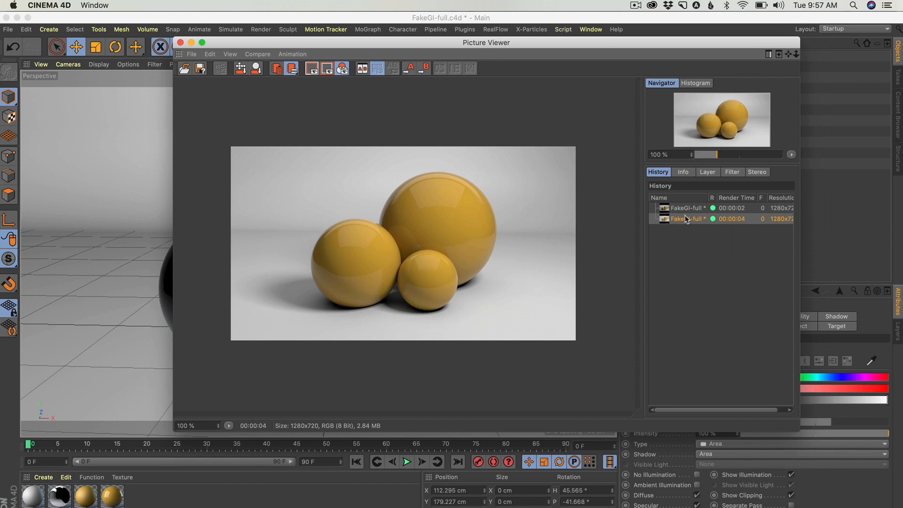
# Step: Toggle between the darker first and brighter new History renders, then move the viewer aside
pyautogui.click(686, 208)
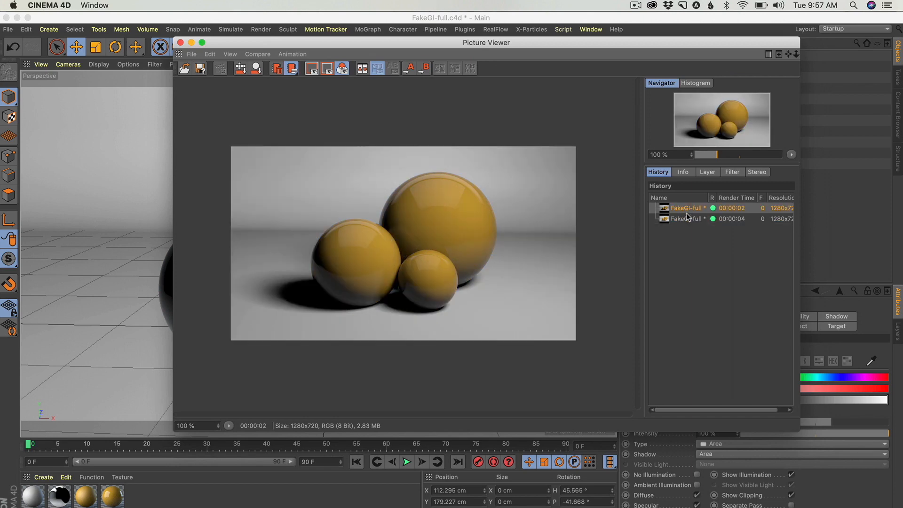
pyautogui.click(686, 219)
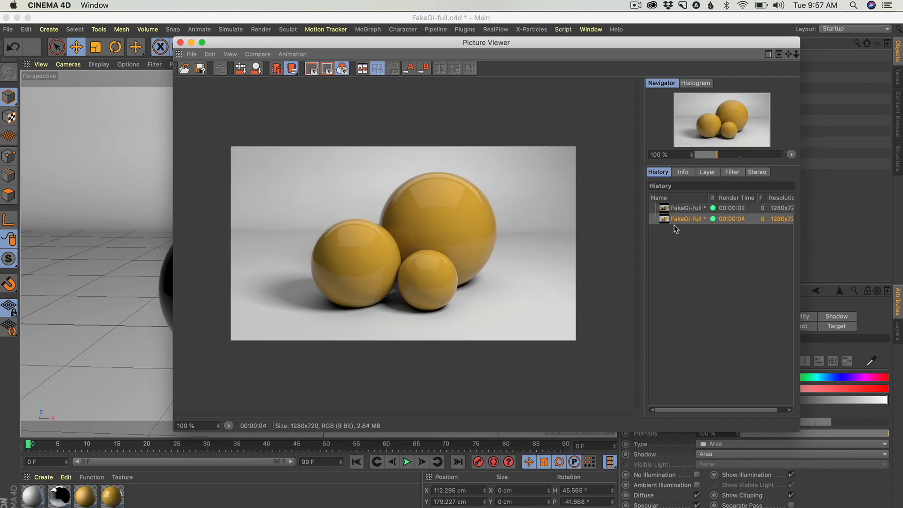
pyautogui.click(688, 208)
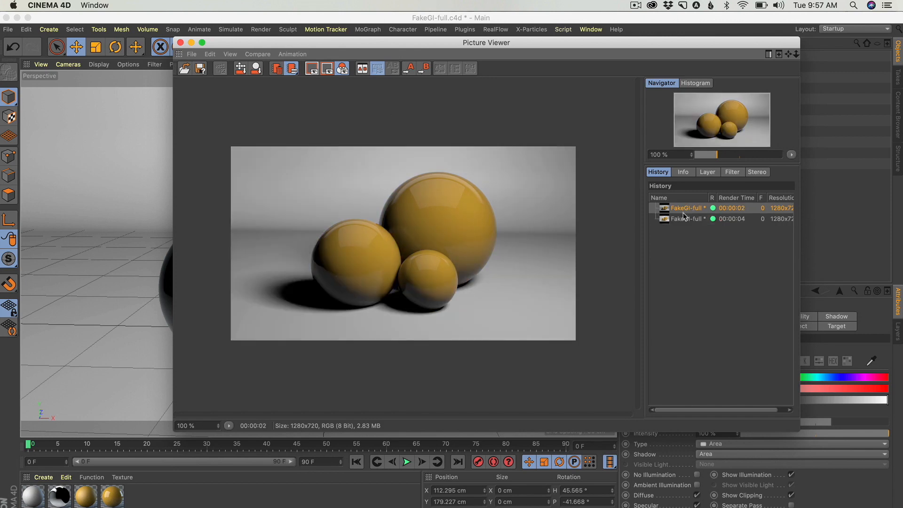
pyautogui.click(686, 218)
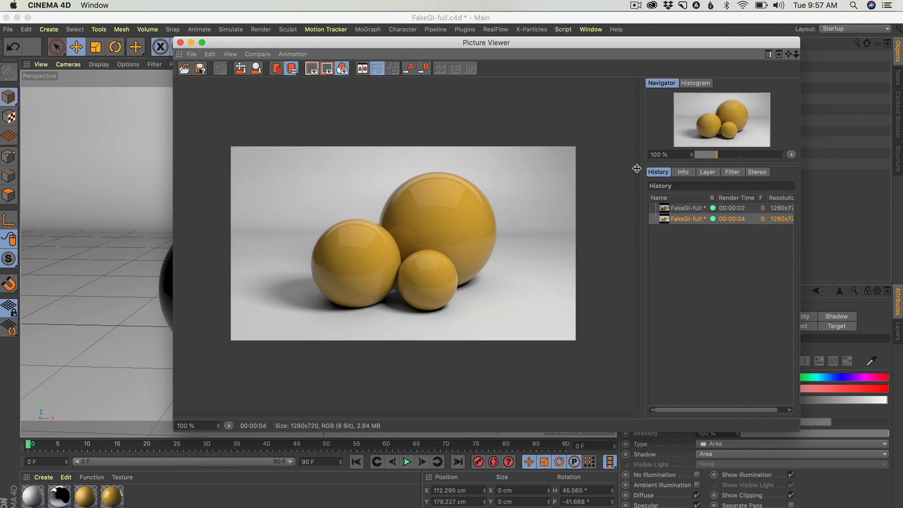
pyautogui.moveTo(485, 42); pyautogui.dragTo(432, 51)
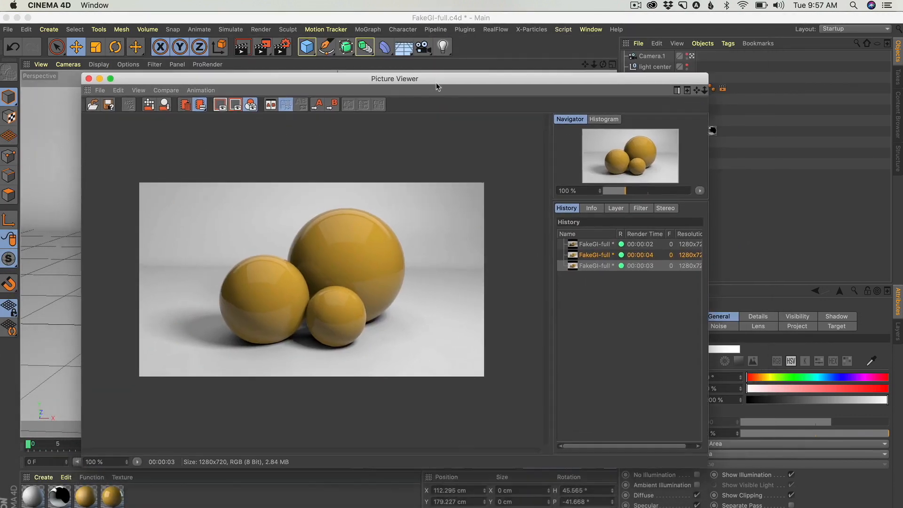
# Step: Click through the first, second and third FakeGI-full render entries in History
pyautogui.click(596, 243)
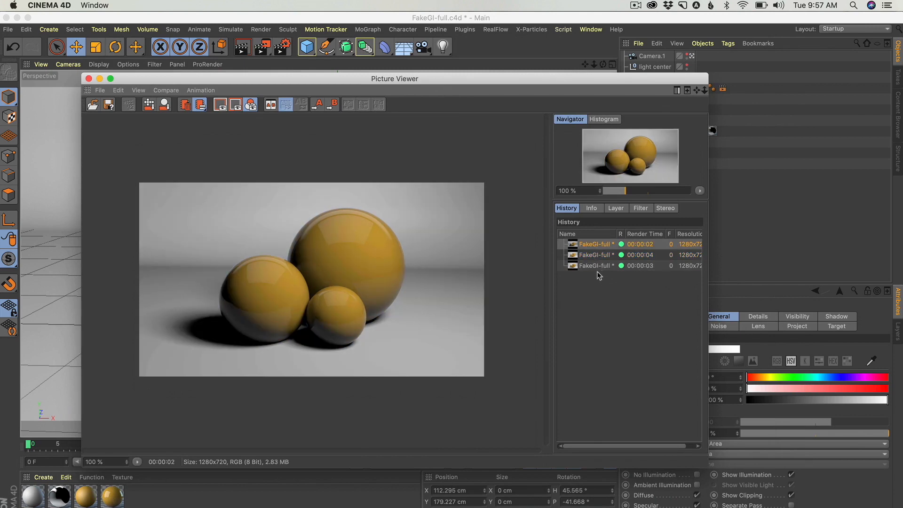
pyautogui.click(596, 254)
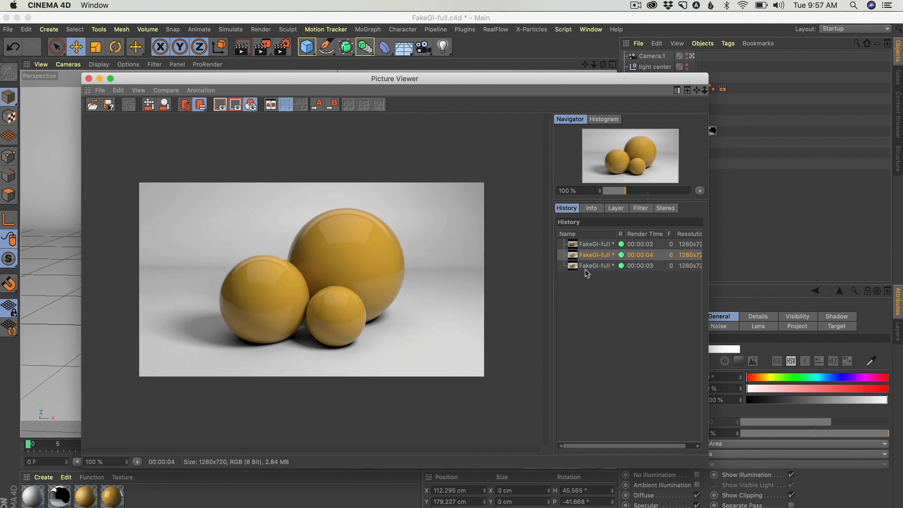
pyautogui.click(596, 266)
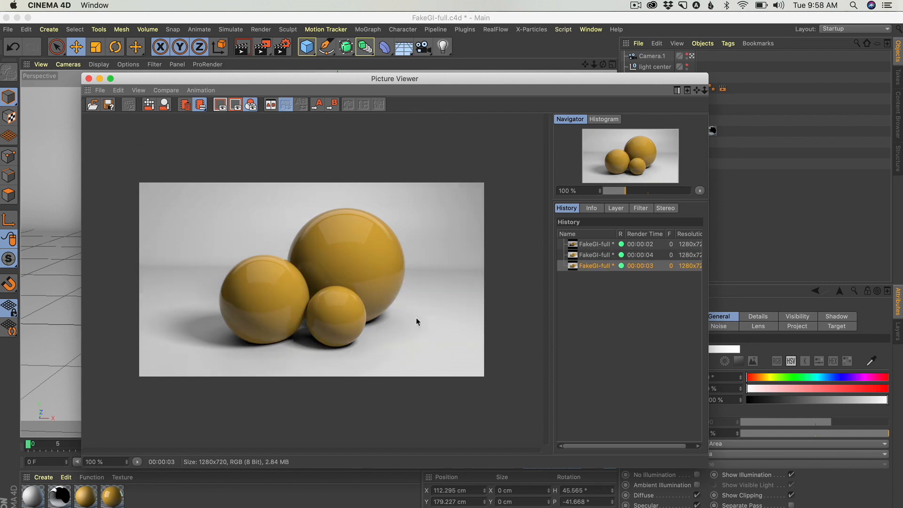
pyautogui.click(597, 255)
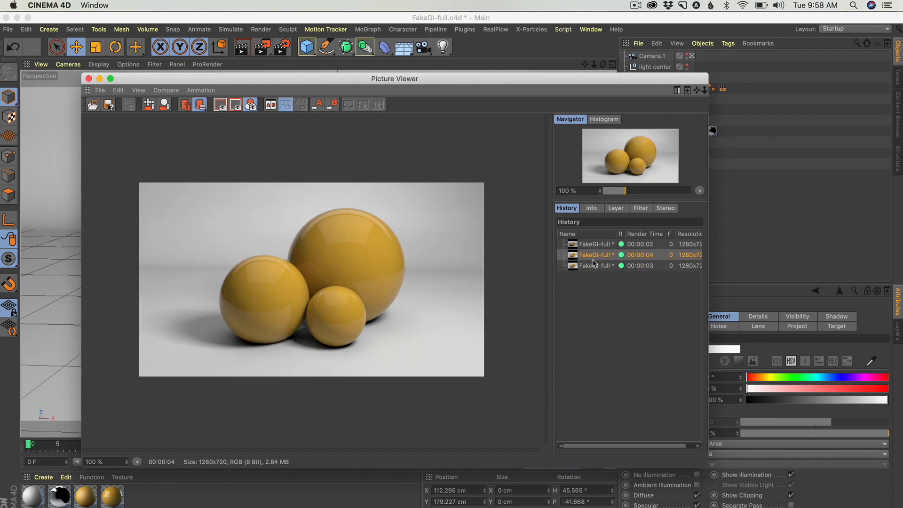
pyautogui.click(597, 265)
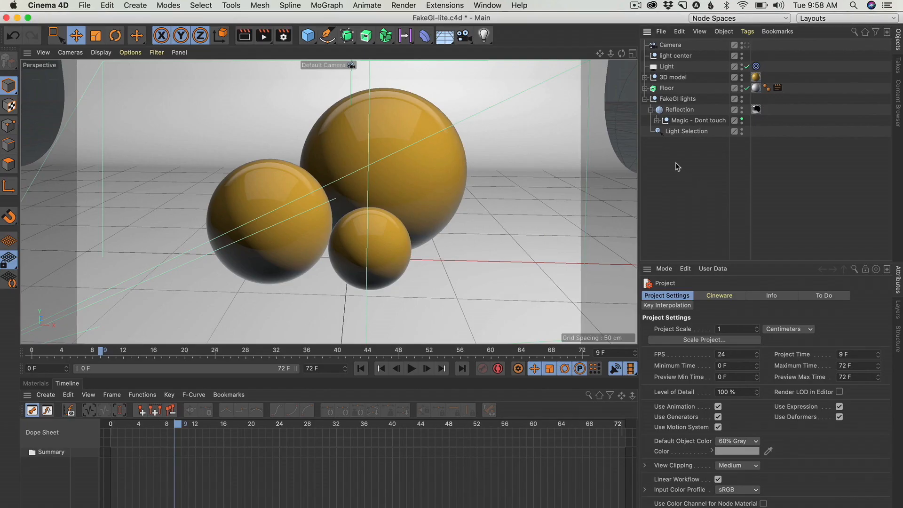
# Step: Begin opening browser.c4d, bringing up the missing Studio_01.png texture prompt
pyautogui.click(673, 77)
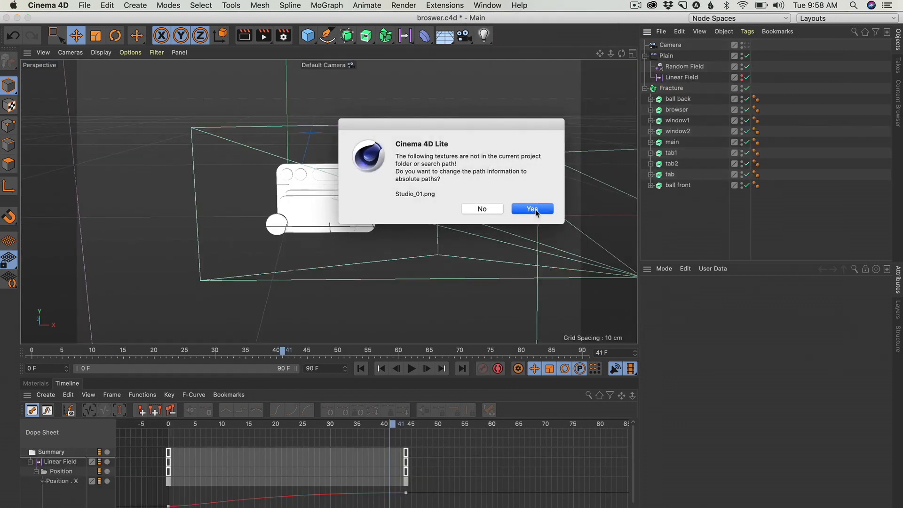
# Step: Make missing texture paths absolute, then play and stop the browser animation
pyautogui.click(531, 209)
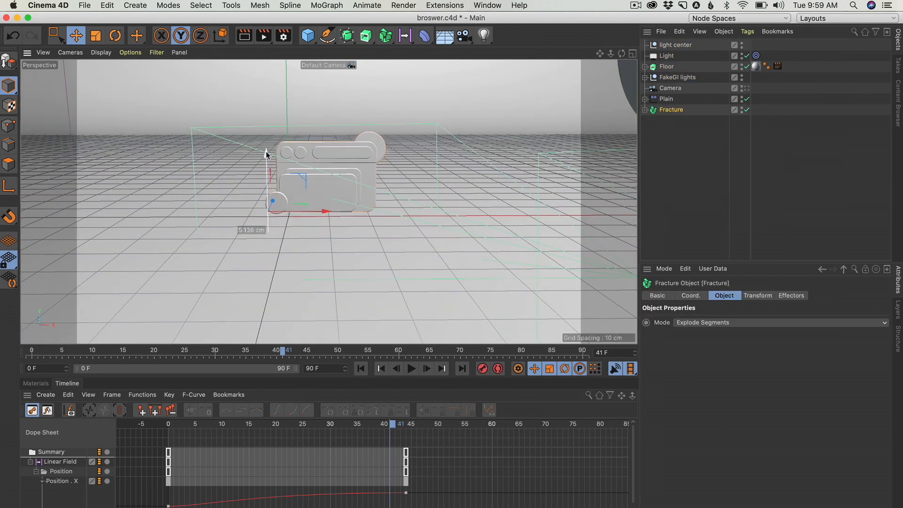
pyautogui.click(411, 369)
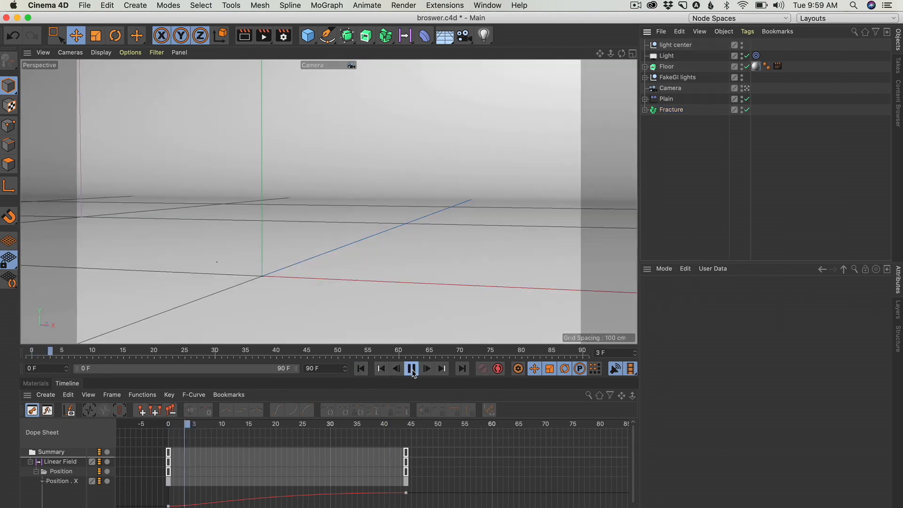
pyautogui.click(411, 368)
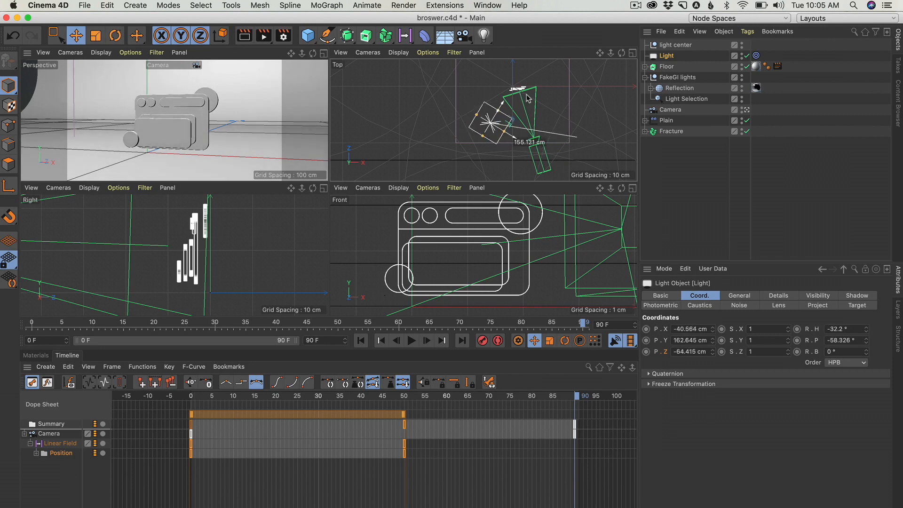
# Step: Drag the Light in the Top viewport to a new spot above the icon
pyautogui.moveTo(527, 99); pyautogui.dragTo(533, 96)
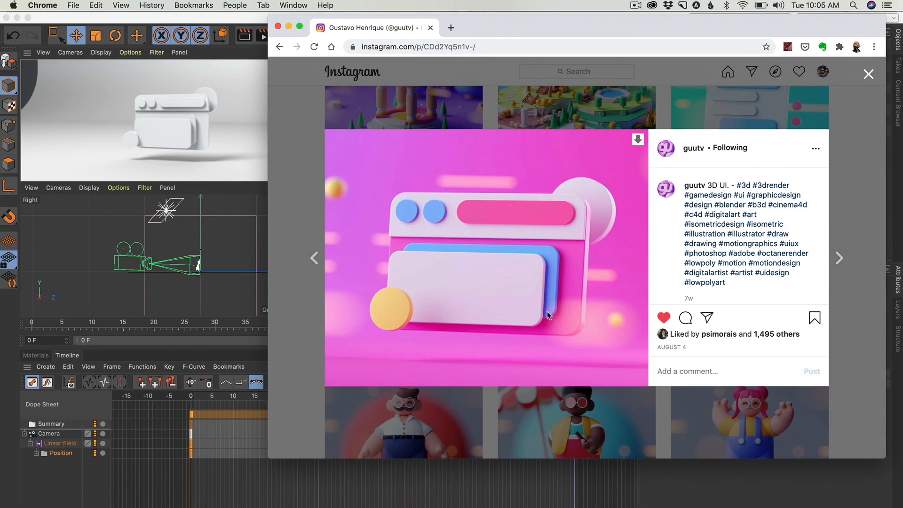
pyautogui.moveTo(477, 330)
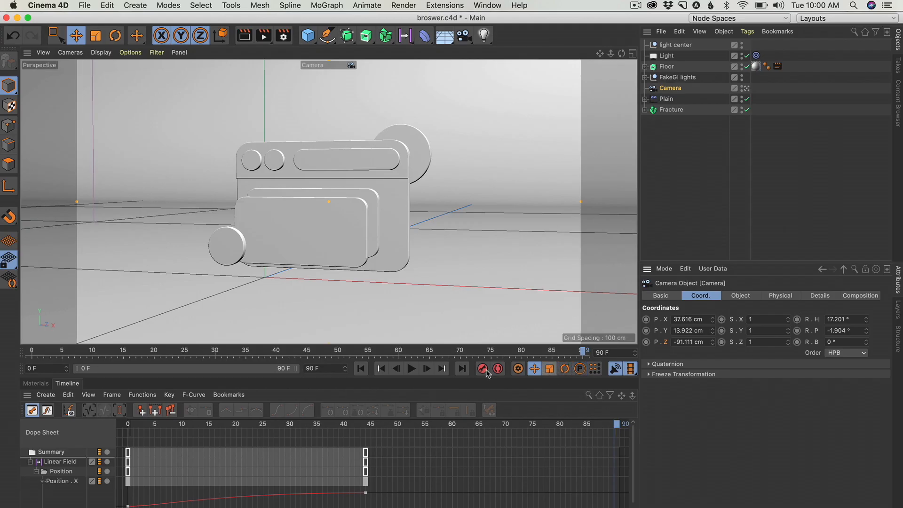
# Step: Key the camera's current position with Record and position toggles, then start an interactive render
pyautogui.click(483, 368)
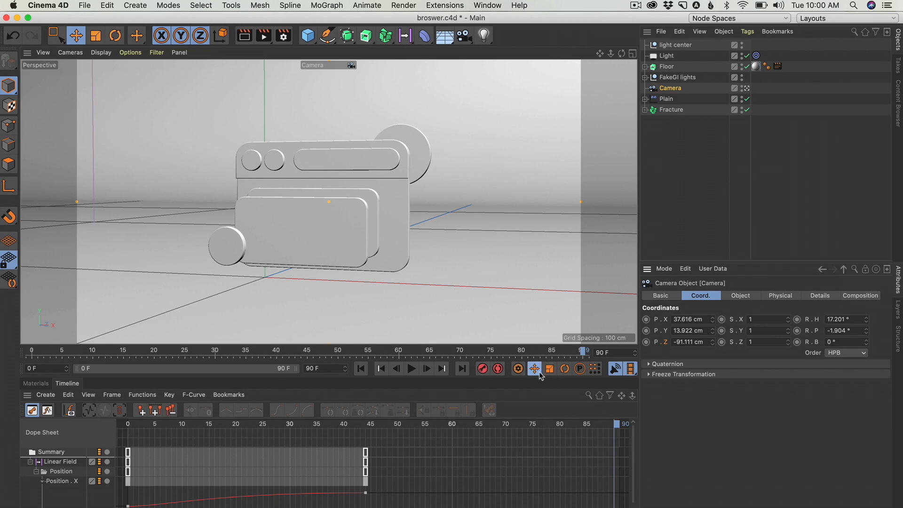
pyautogui.click(548, 369)
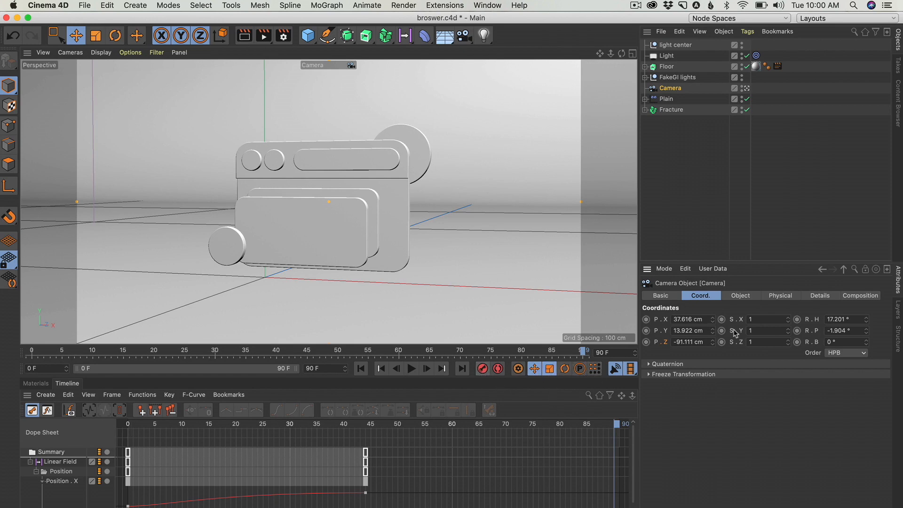
pyautogui.click(533, 369)
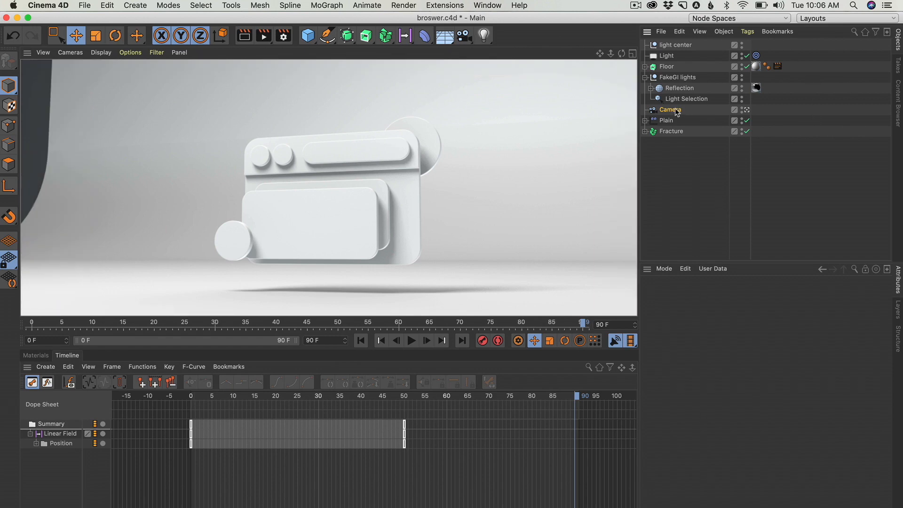
# Step: Expand the Camera's timeline tracks, select all its keys and smooth the Position curve timing
pyautogui.click(670, 109)
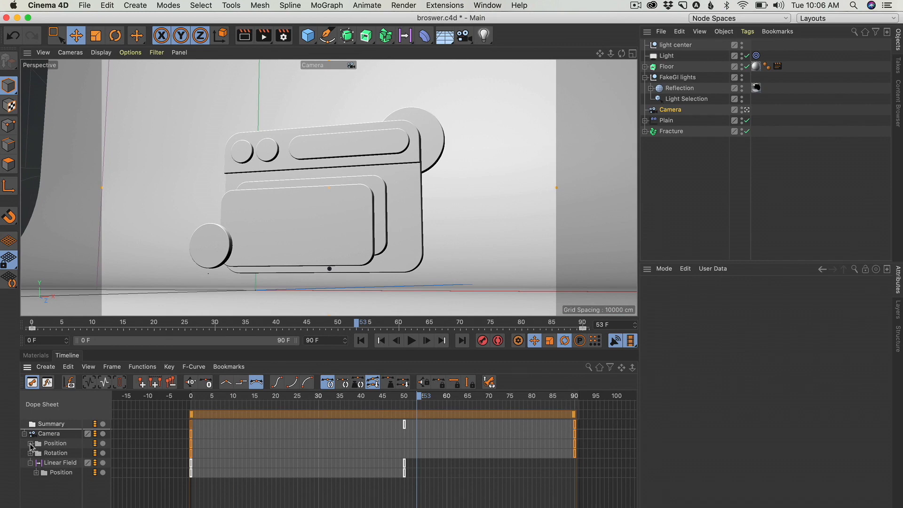
pyautogui.click(37, 443)
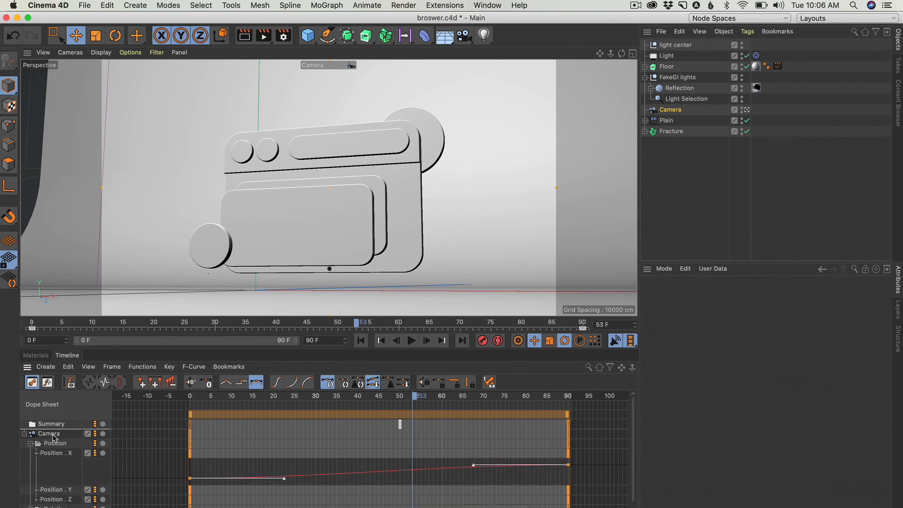
pyautogui.click(292, 383)
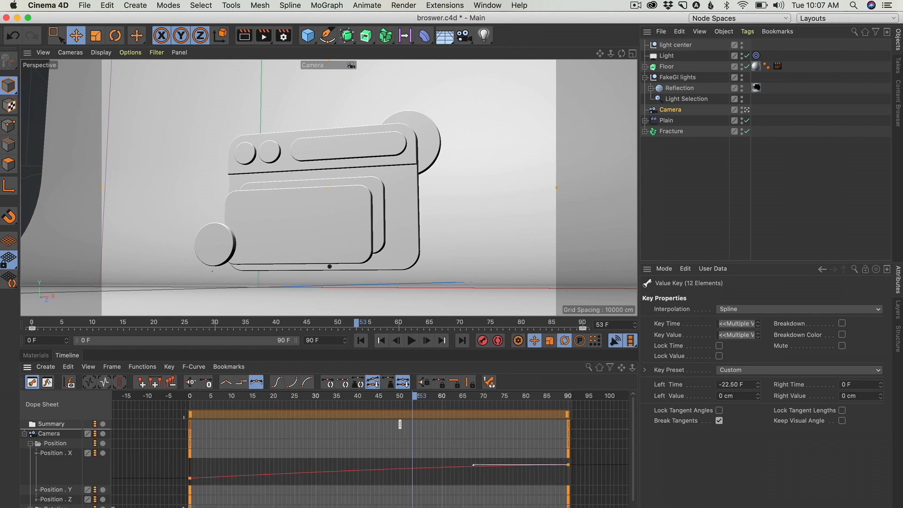
pyautogui.moveTo(738, 385); pyautogui.dragTo(760, 396)
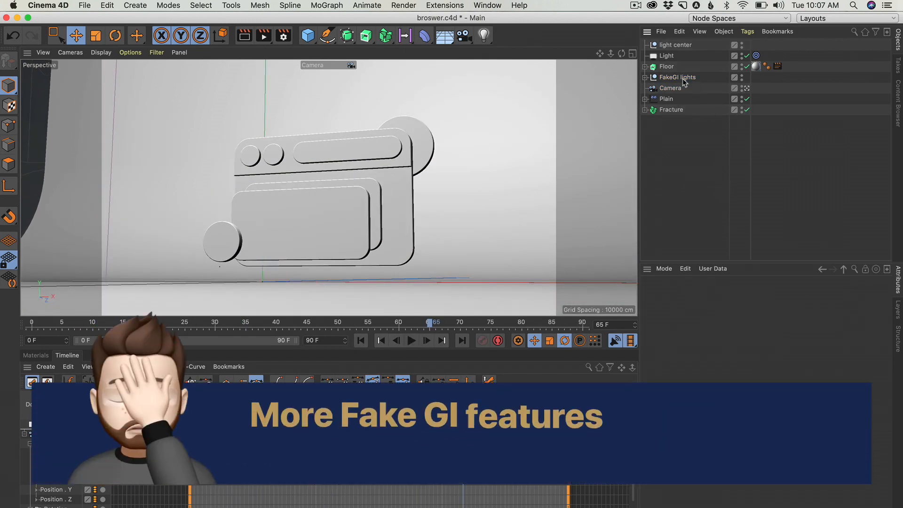
# Step: Review the FakeGI rig's User Data lighting settings and Shadow Soft value, then deselect to preview
pyautogui.click(677, 77)
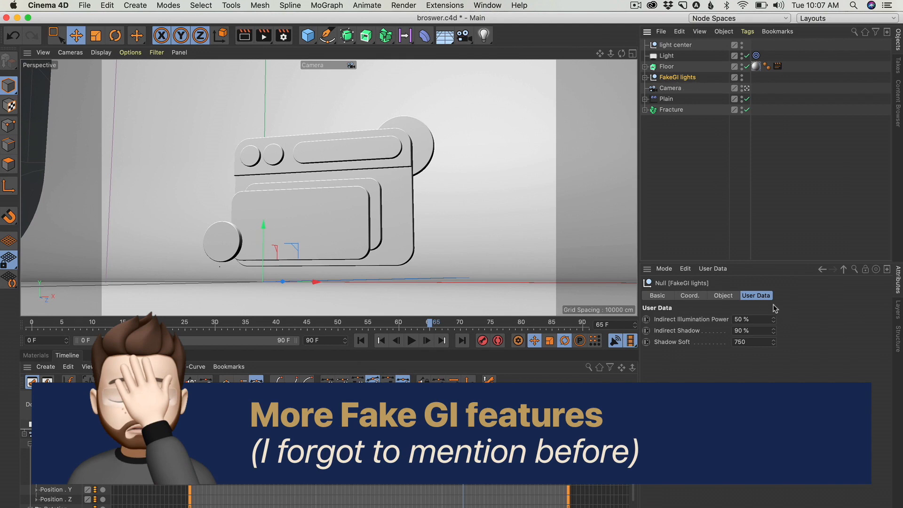
pyautogui.click(690, 296)
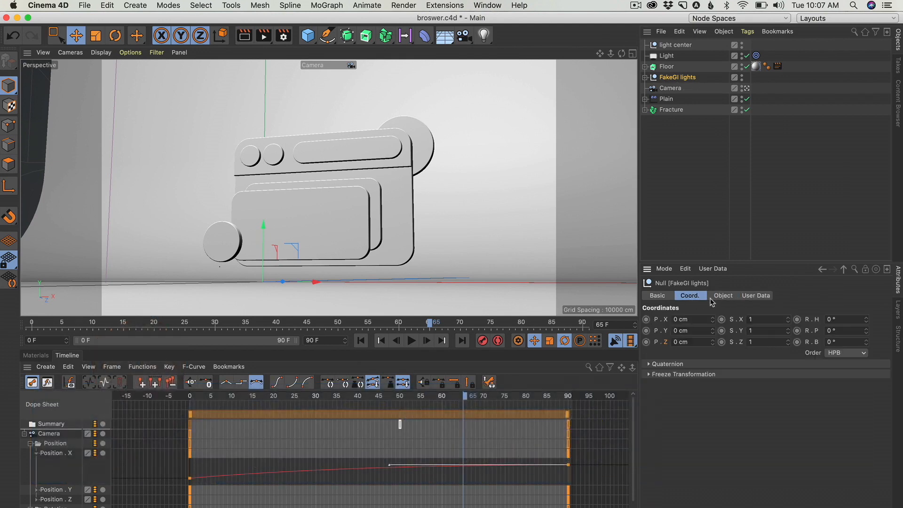
pyautogui.click(756, 296)
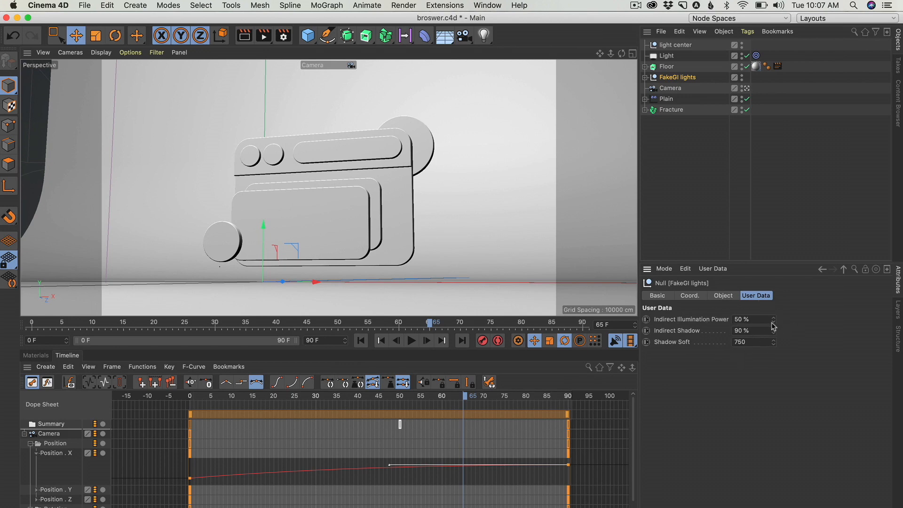
pyautogui.moveTo(762, 336)
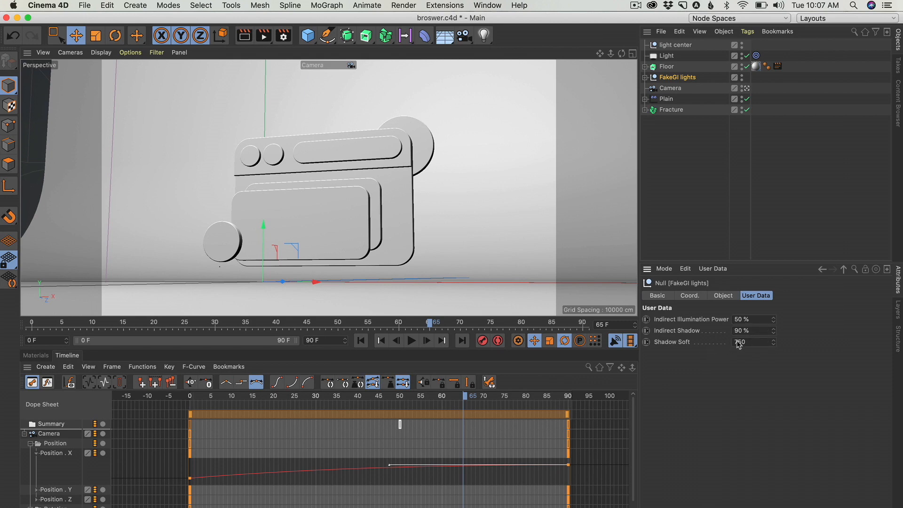
pyautogui.click(751, 320)
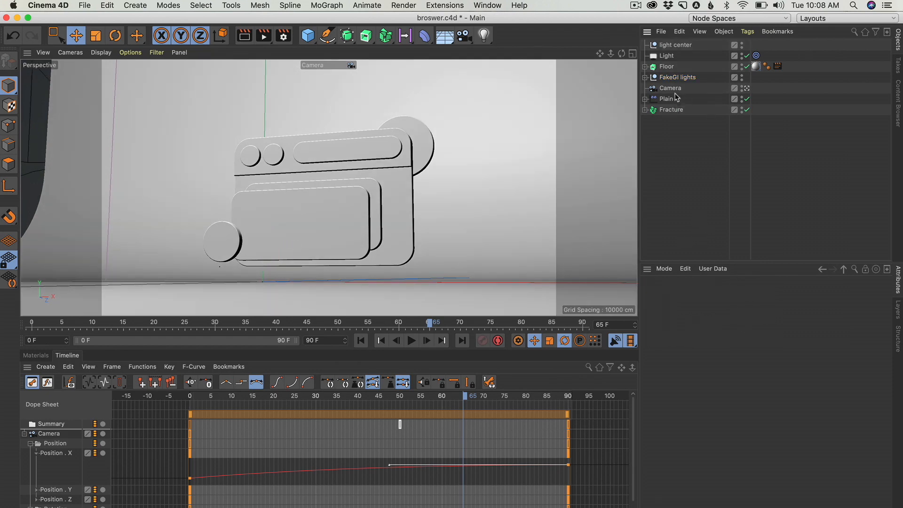
pyautogui.click(678, 76)
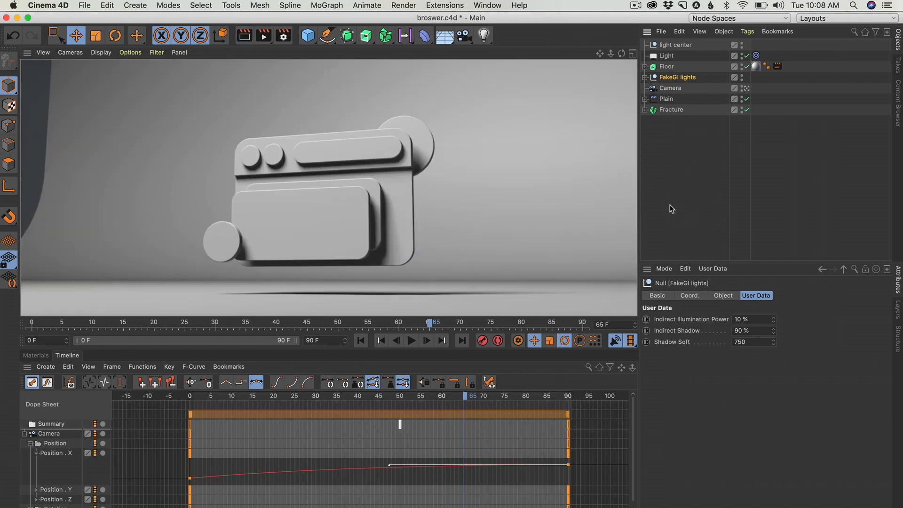
pyautogui.moveTo(239, 160)
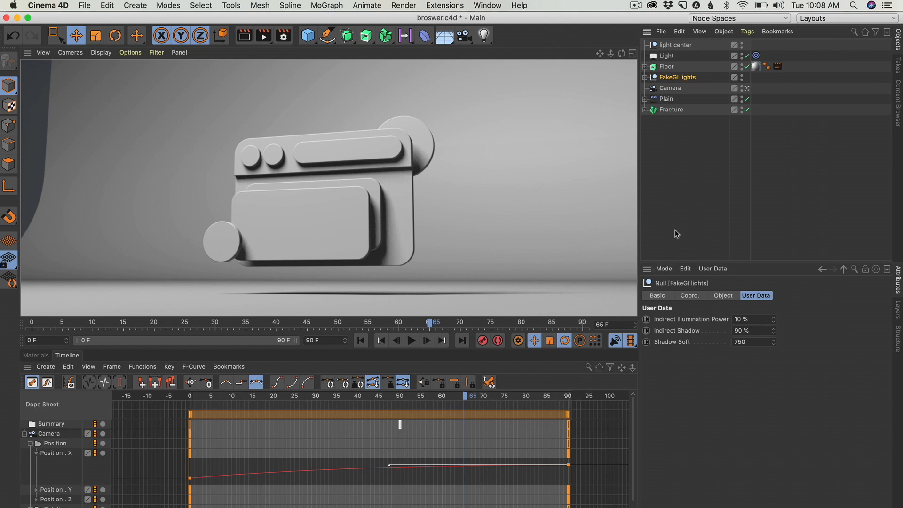
pyautogui.moveTo(443, 191)
pyautogui.write('90')
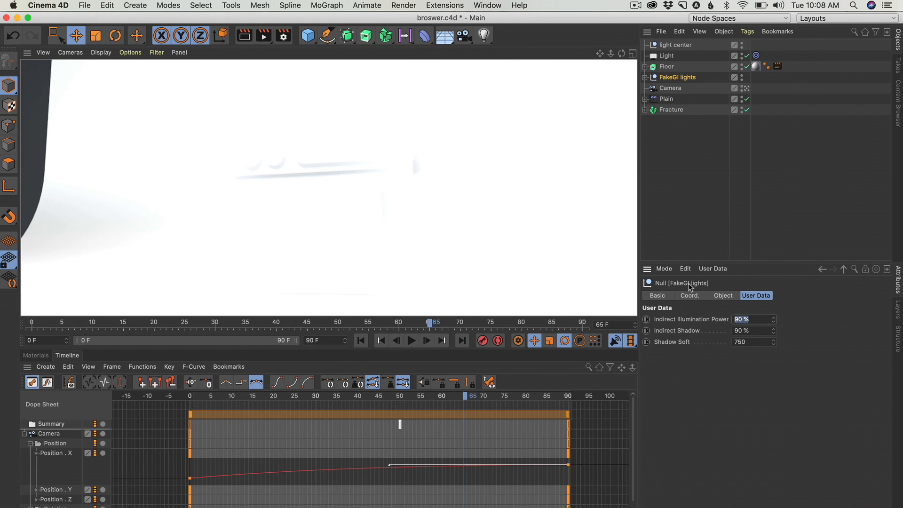
pyautogui.click(244, 36)
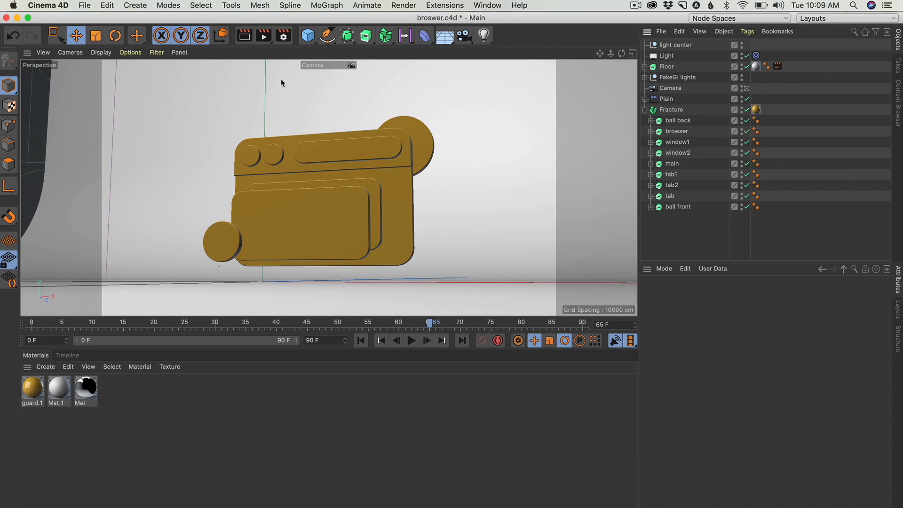
# Step: Open the guard material editor and move it aside to keep the model visible
pyautogui.doubleClick(32, 386)
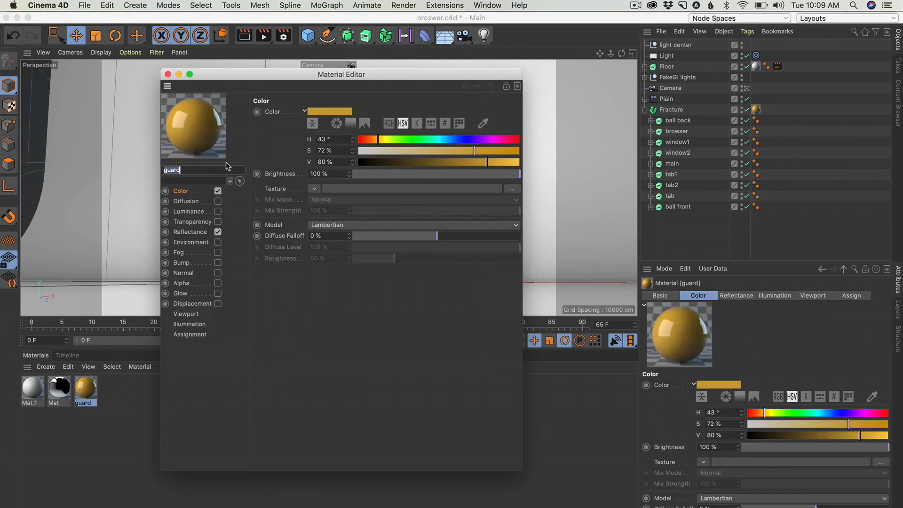
pyautogui.moveTo(341, 74); pyautogui.dragTo(451, 116)
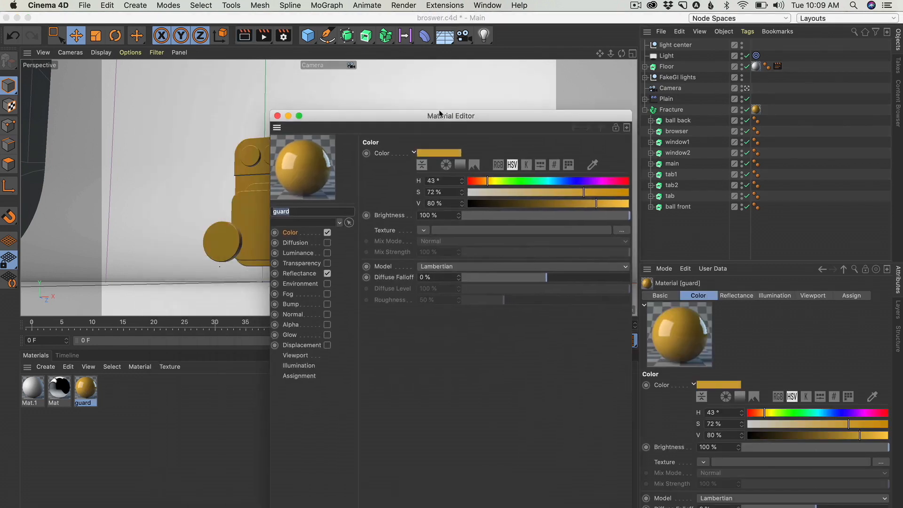
pyautogui.moveTo(451, 116); pyautogui.dragTo(519, 98)
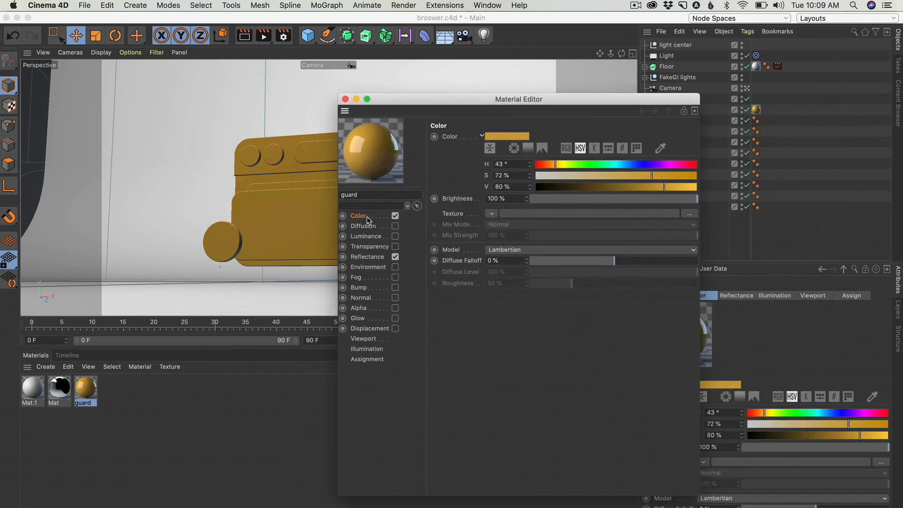
pyautogui.moveTo(533, 196)
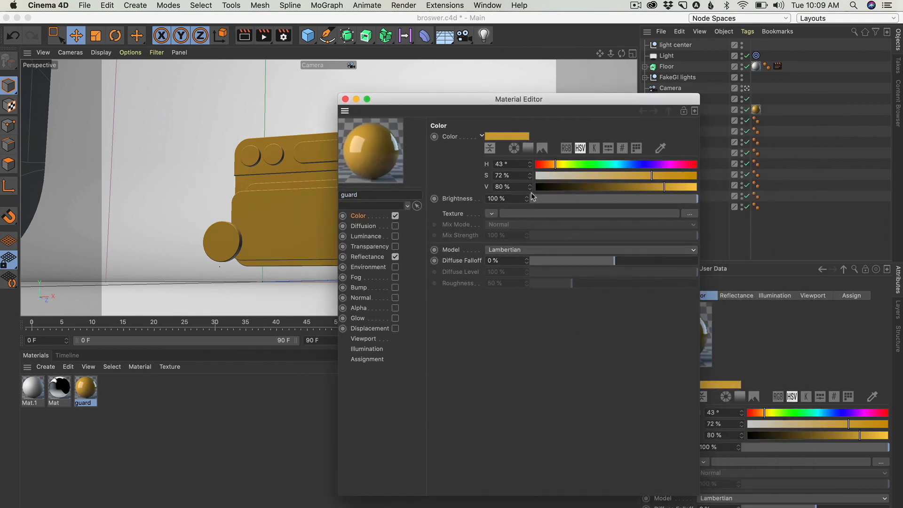
# Step: Load the browser reference screenshot into the colour picker and sample colours, including the tan tone
pyautogui.click(541, 149)
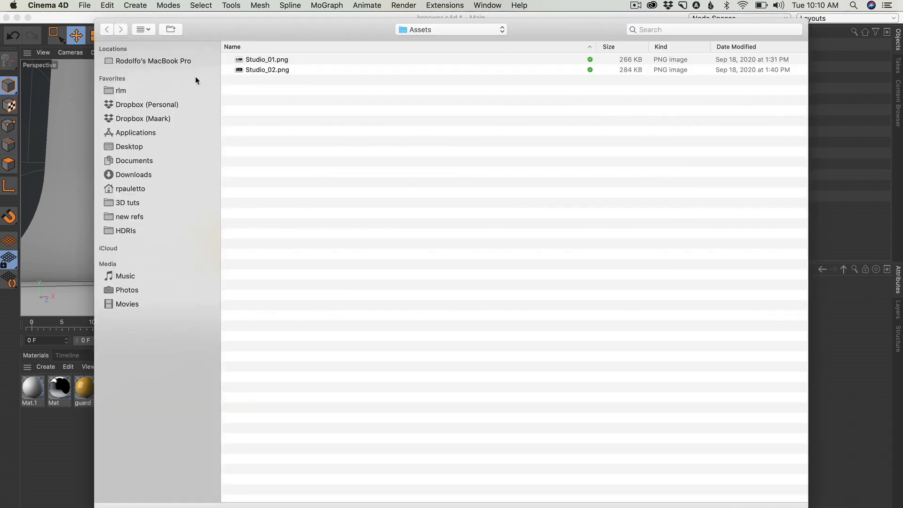
pyautogui.click(128, 146)
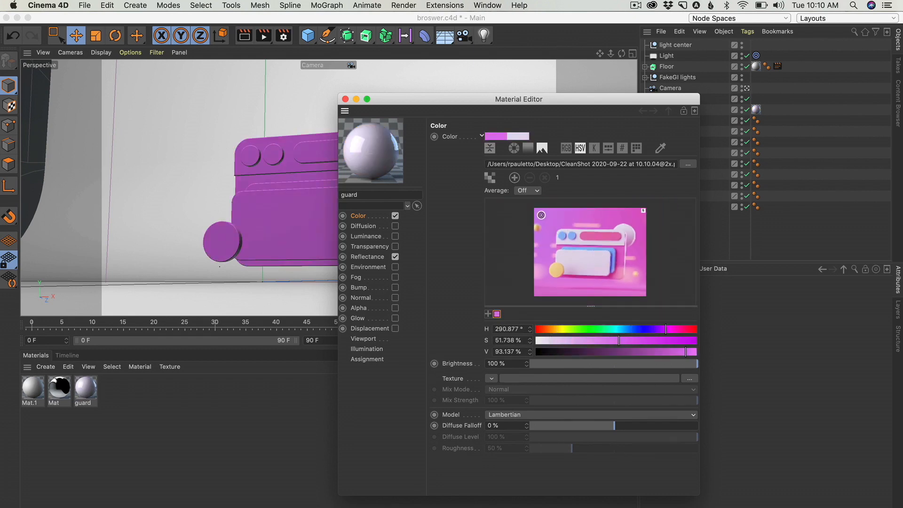
pyautogui.click(514, 177)
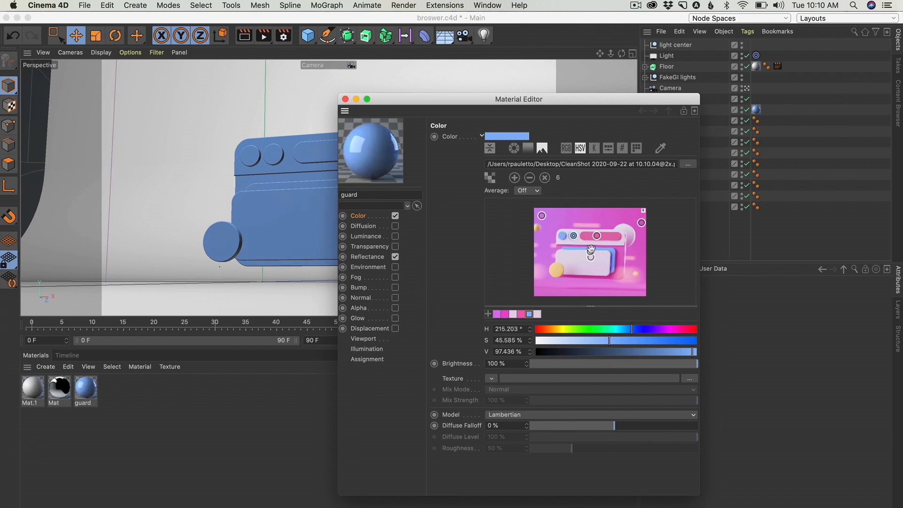
pyautogui.click(573, 271)
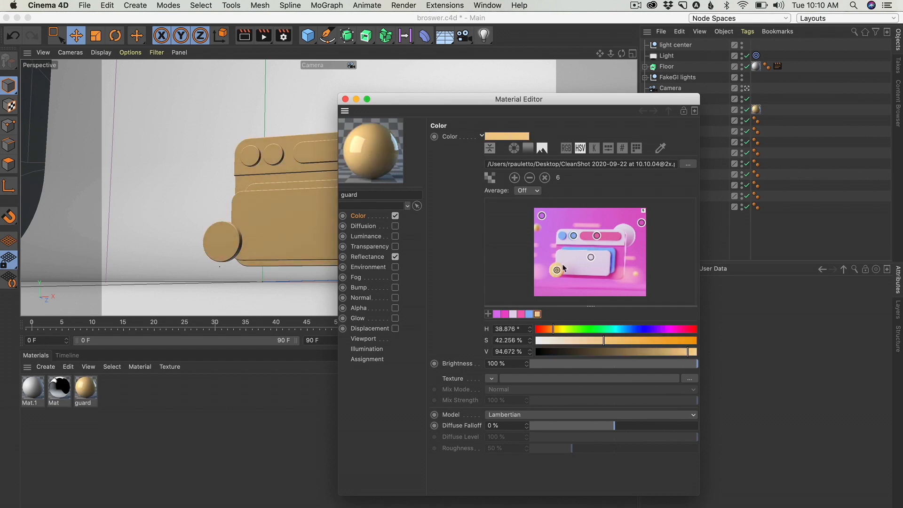
pyautogui.moveTo(624, 187)
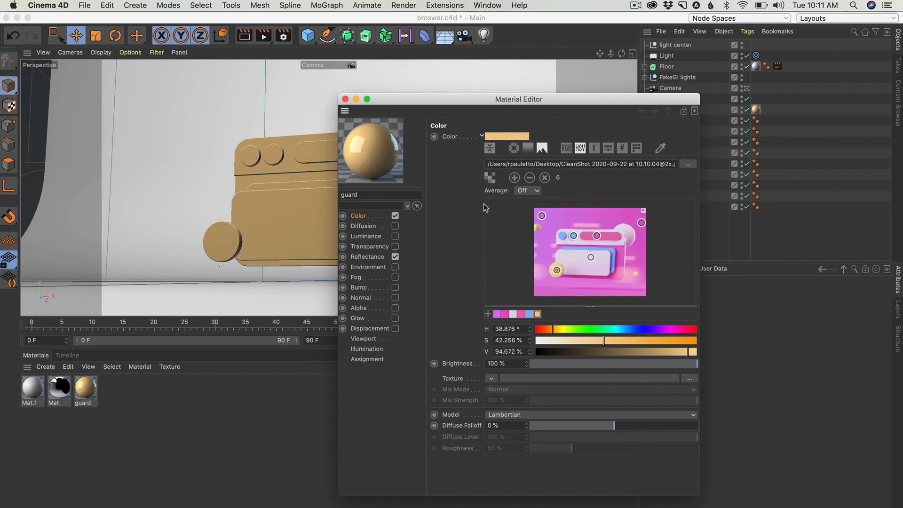
pyautogui.moveTo(485, 323)
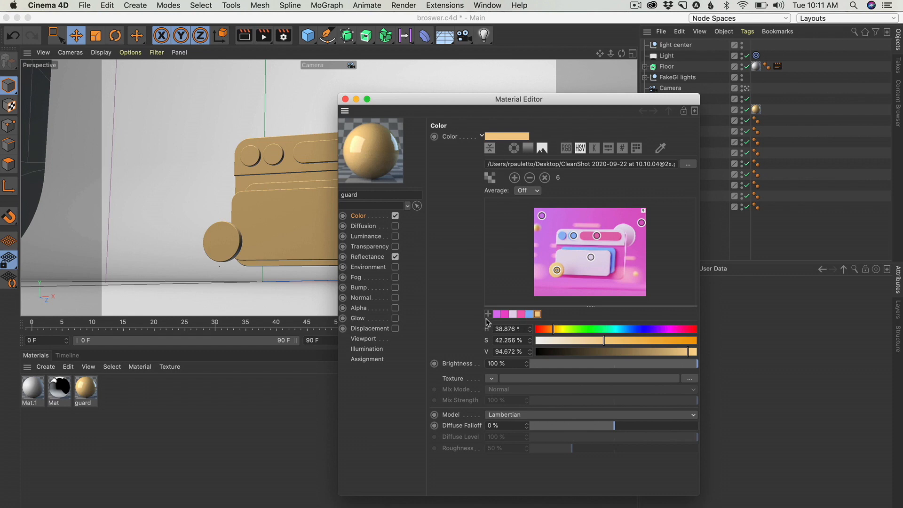
# Step: Save the sampled colours as a swatch group named 'browser'
pyautogui.click(488, 314)
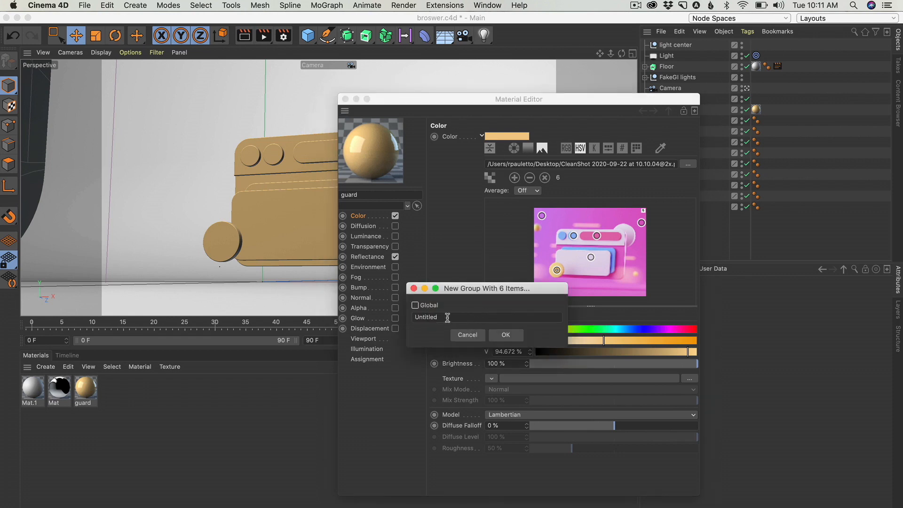
pyautogui.write('broswer')
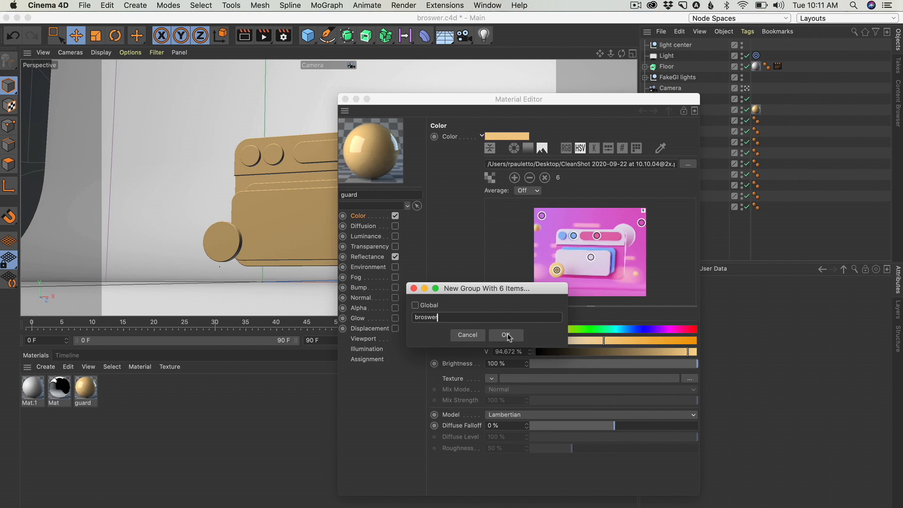
pyautogui.click(506, 335)
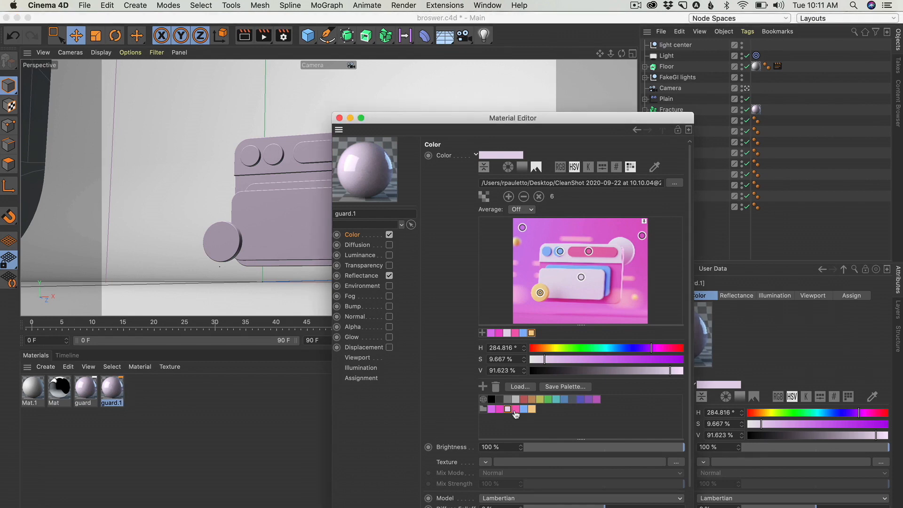
# Step: Assign palette colours to the guard materials, including blue for guard.2
pyautogui.click(515, 409)
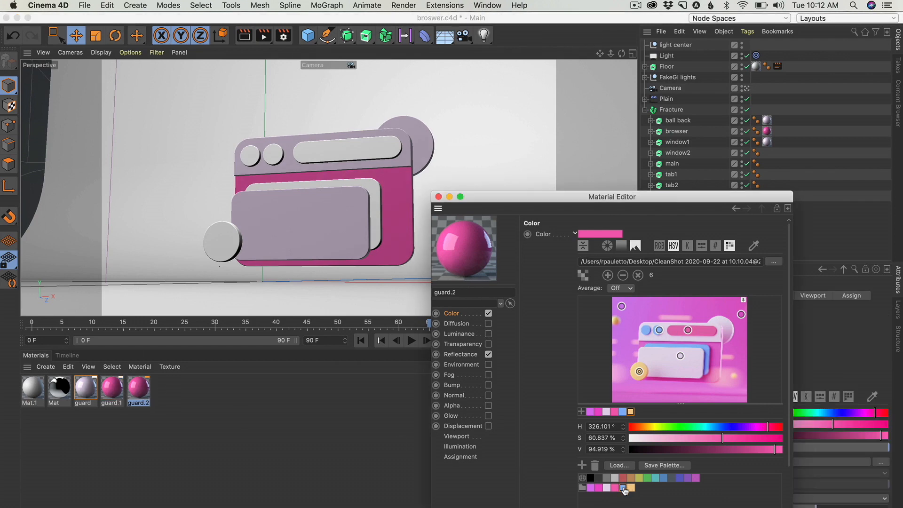
pyautogui.click(623, 490)
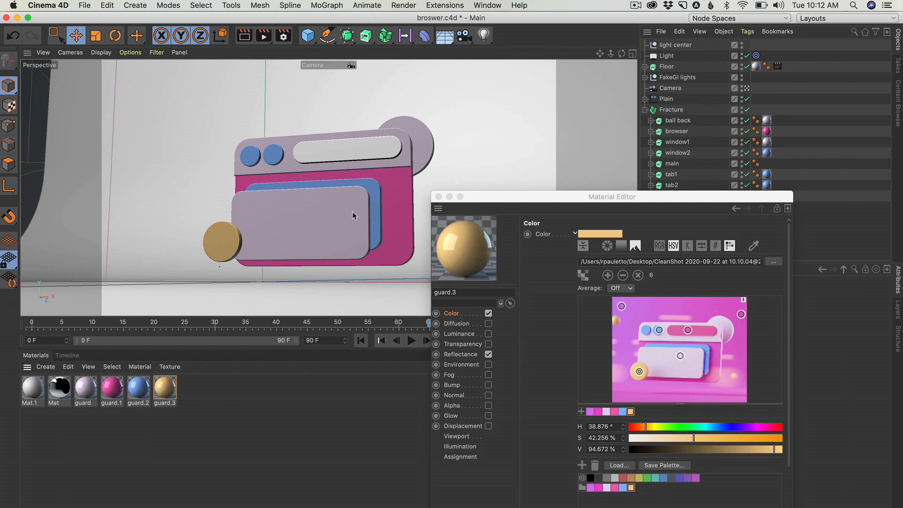
pyautogui.click(490, 354)
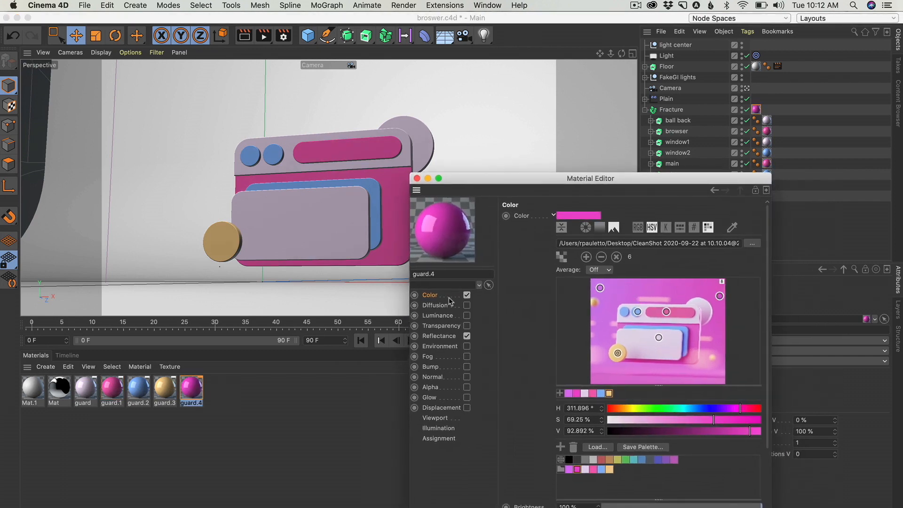
# Step: Create Mat.2 with a Gradient colour texture whose two knots use palette colours
pyautogui.click(45, 366)
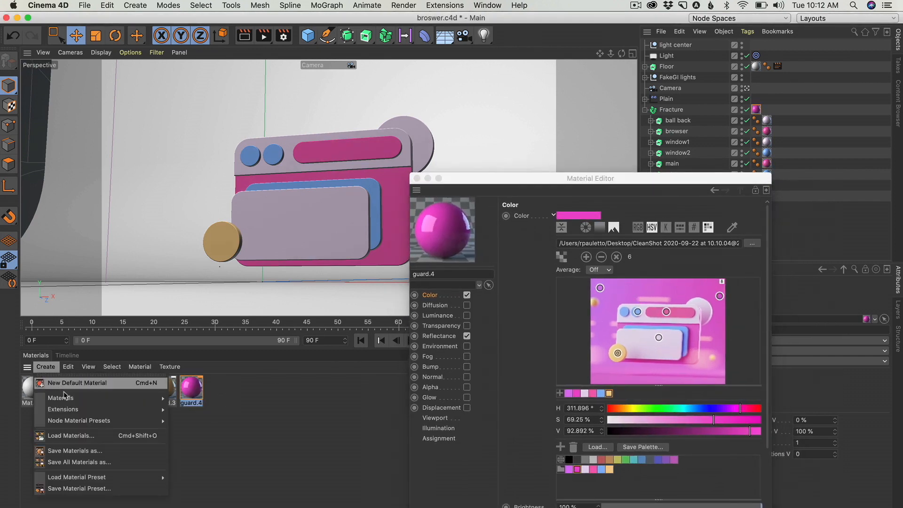
pyautogui.click(77, 382)
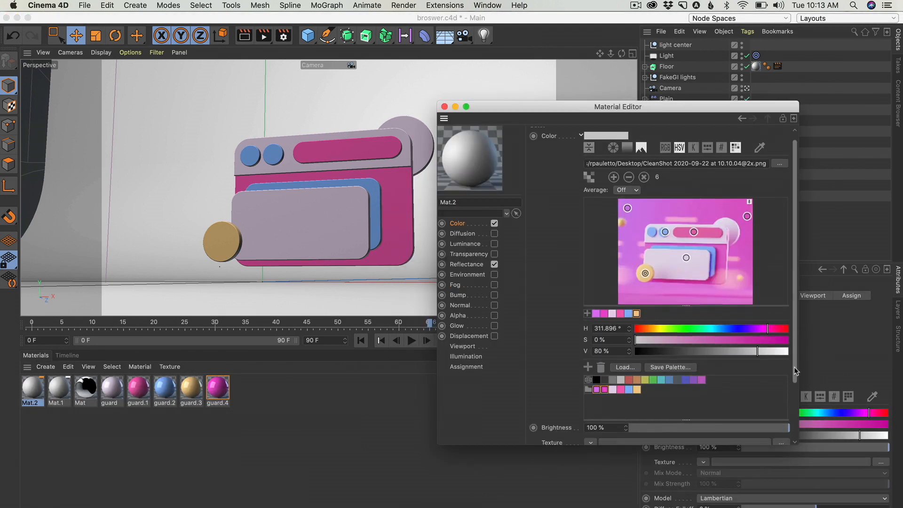
pyautogui.click(581, 135)
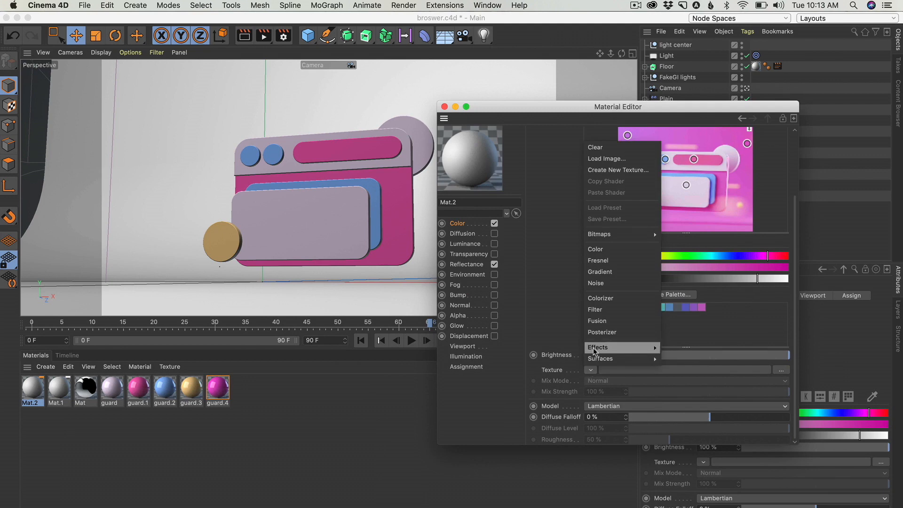
pyautogui.click(600, 272)
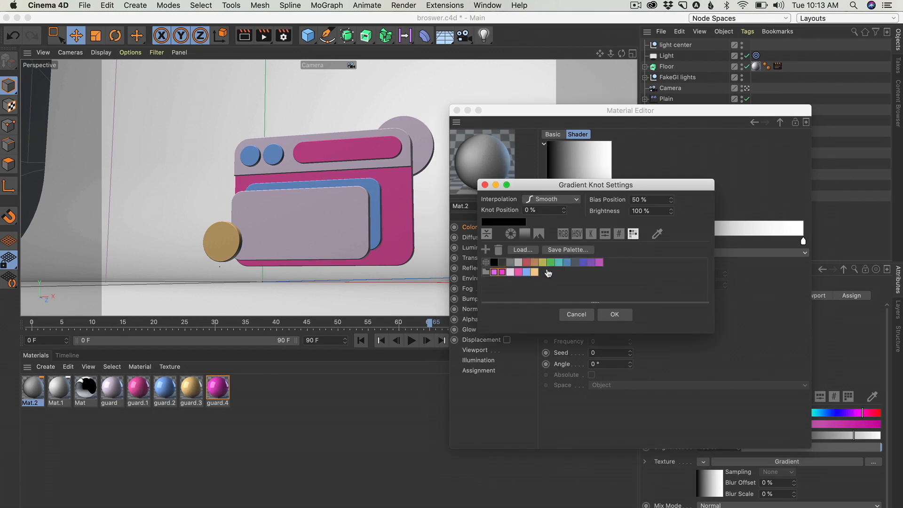
pyautogui.click(495, 272)
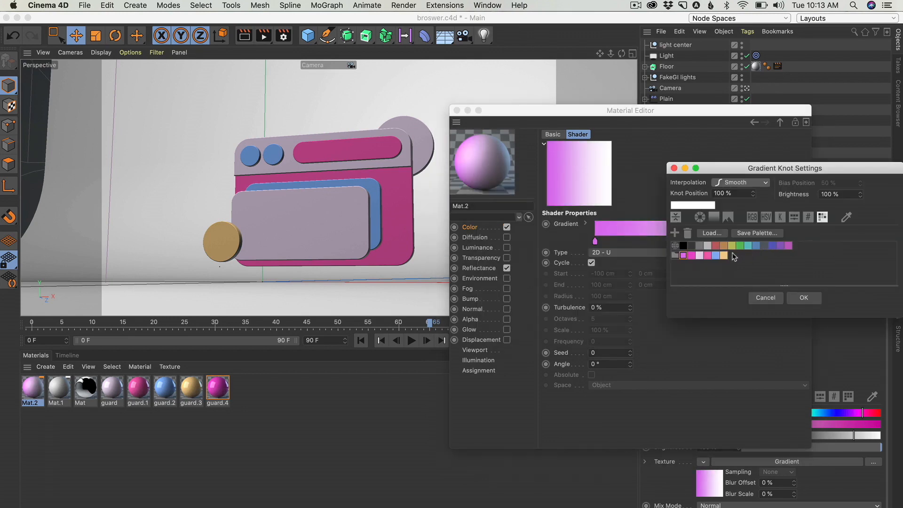
pyautogui.click(803, 297)
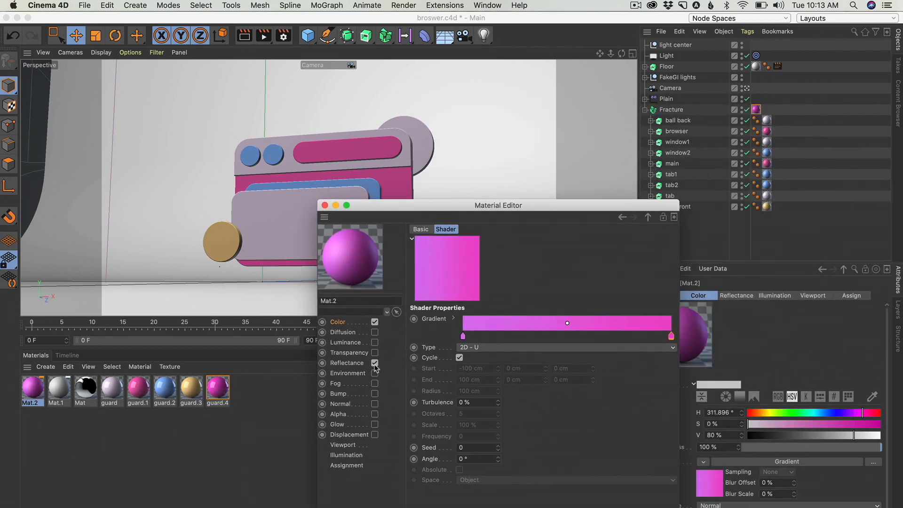
pyautogui.moveTo(498, 205); pyautogui.dragTo(470, 264)
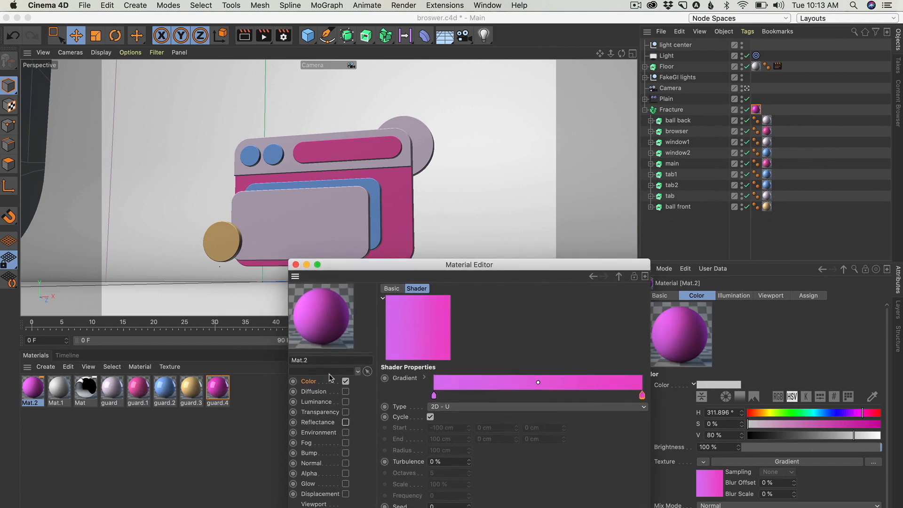
pyautogui.click(294, 264)
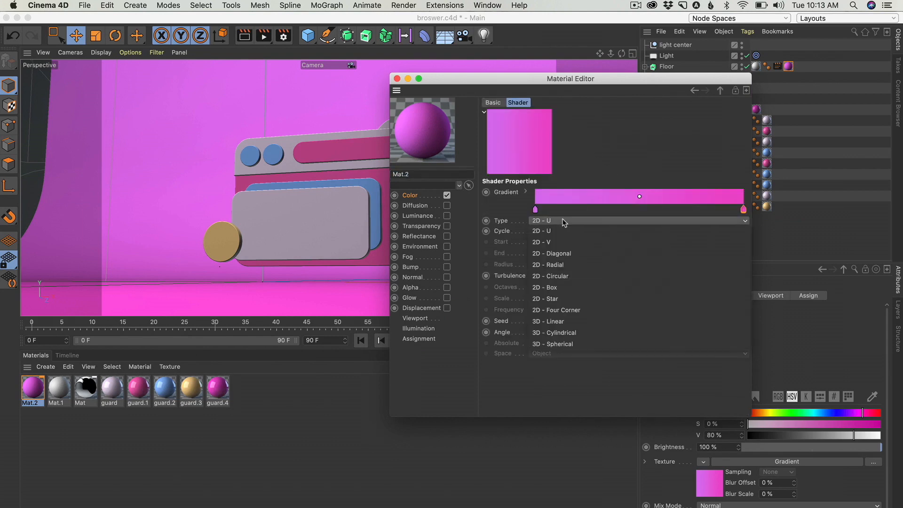
# Step: Choose a different gradient Type for the floor's pink gradient
pyautogui.click(542, 242)
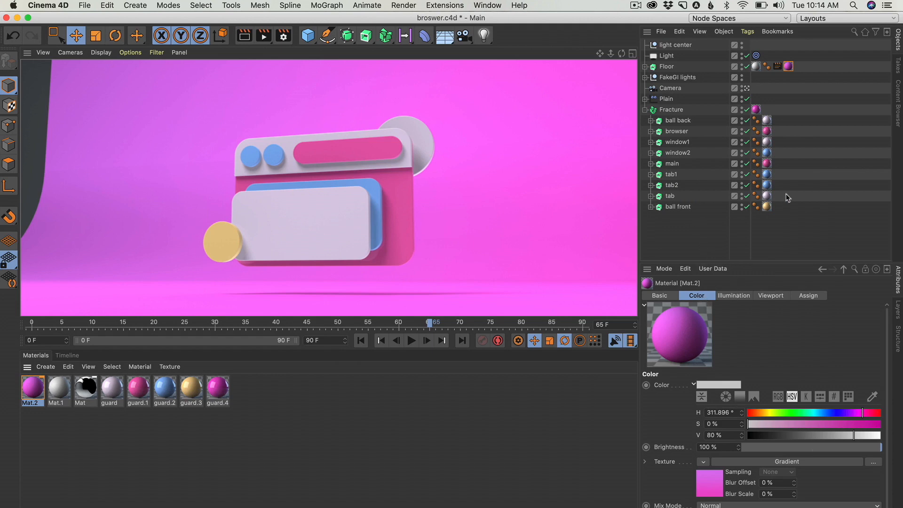
pyautogui.moveTo(665, 56)
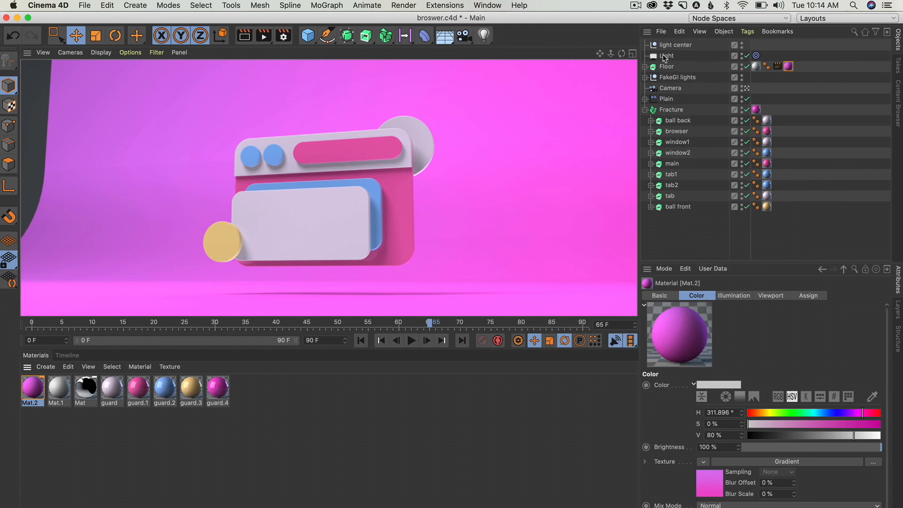
# Step: Set the light's shadow colour to a swatch pink darkened to about 53% V
pyautogui.click(668, 56)
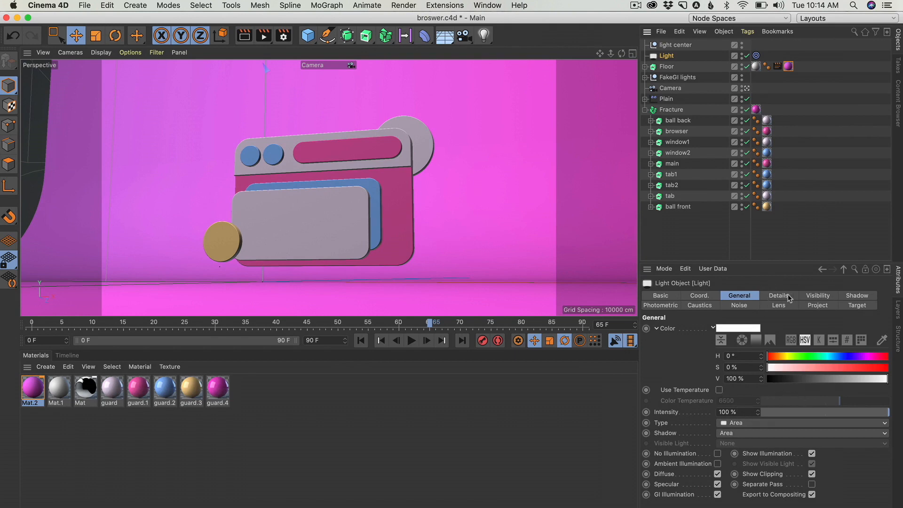
pyautogui.click(857, 295)
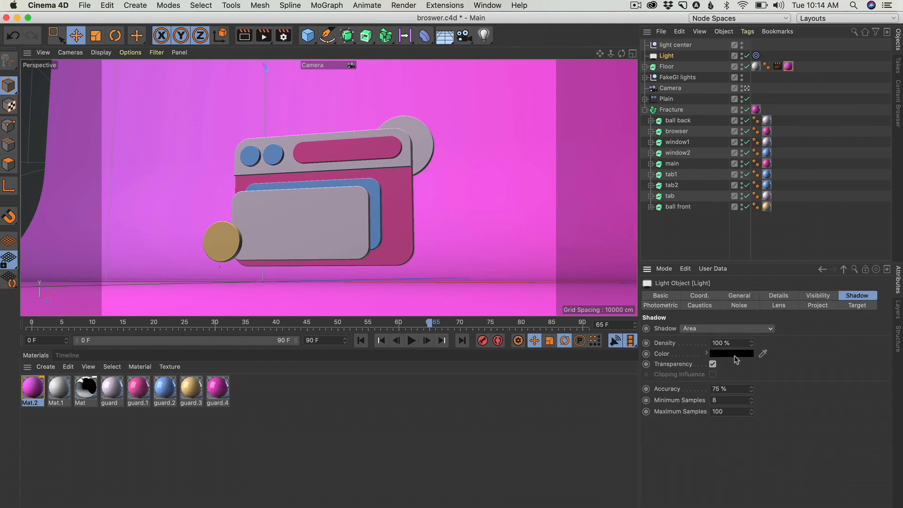
pyautogui.click(731, 353)
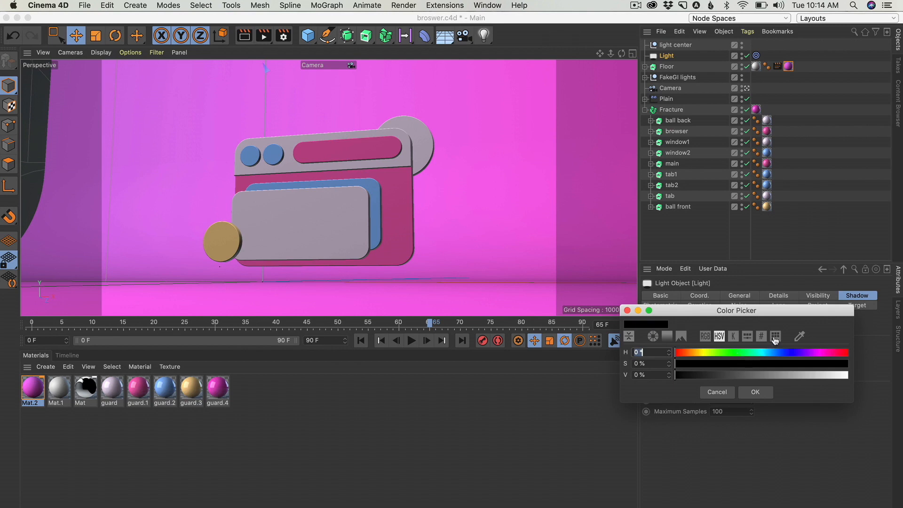
pyautogui.click(776, 337)
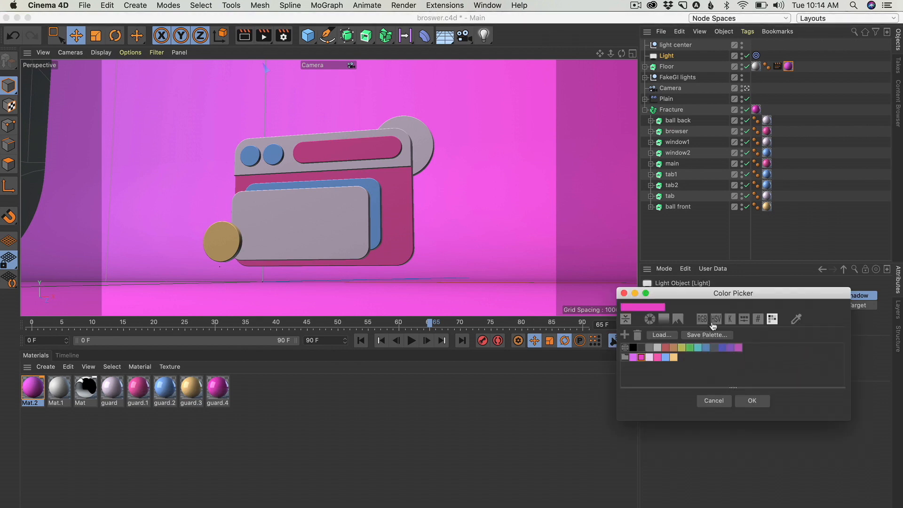
pyautogui.click(716, 319)
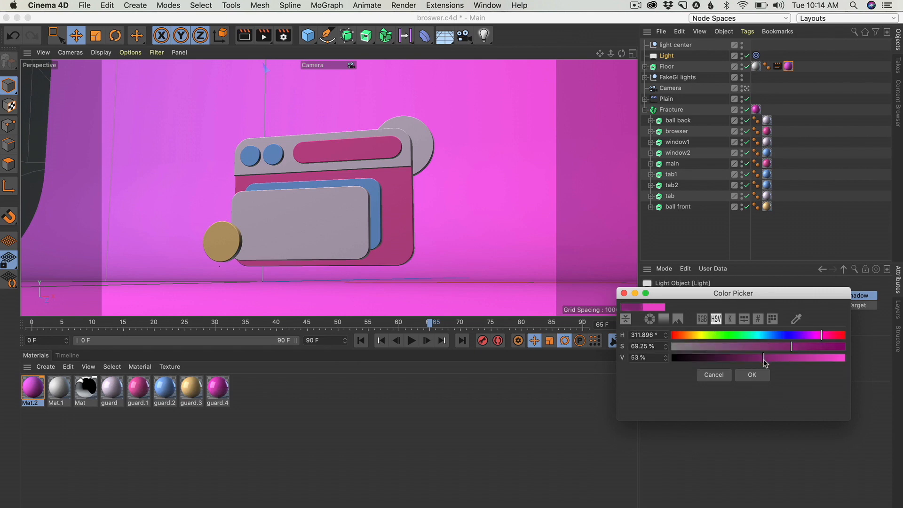
pyautogui.click(751, 374)
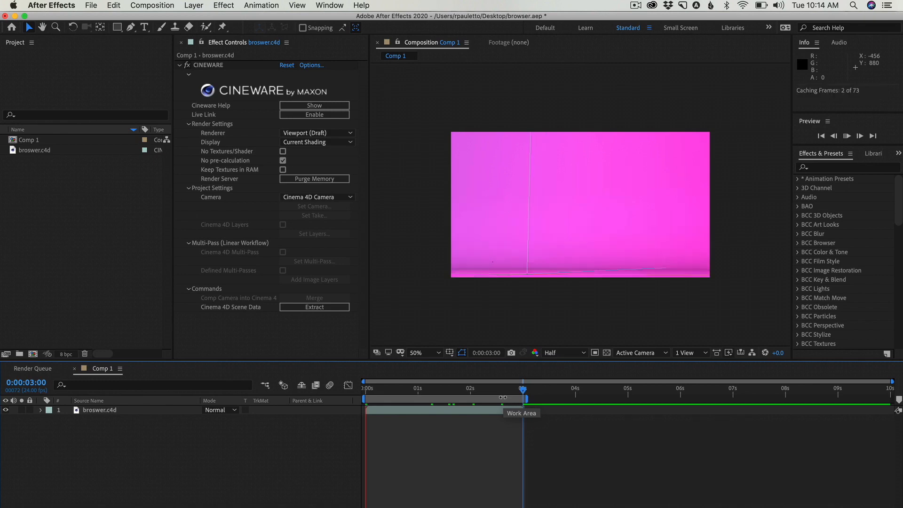
# Step: Switch the Cineware Renderer from Viewport (Draft) to Current
pyautogui.click(317, 141)
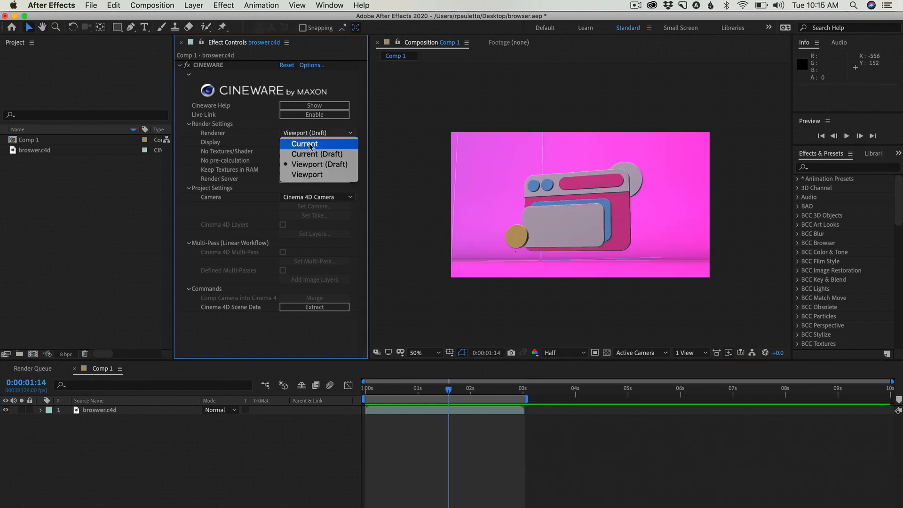
pyautogui.click(304, 143)
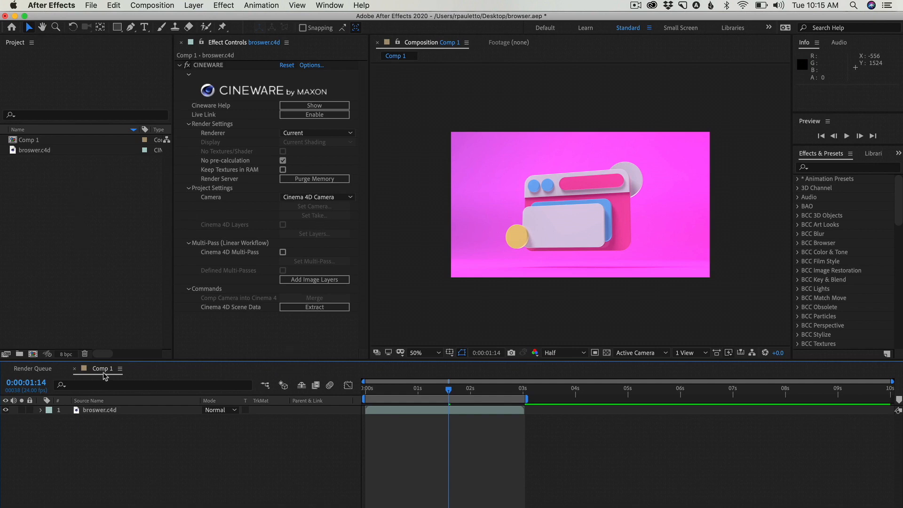
# Step: Add the Browser composition to the Render Queue with output saved to the Desktop
pyautogui.click(152, 6)
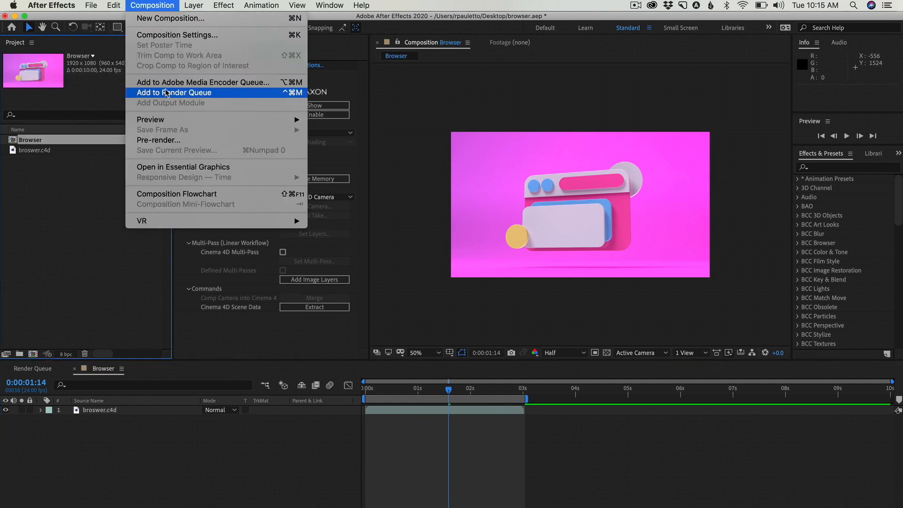
pyautogui.click(174, 92)
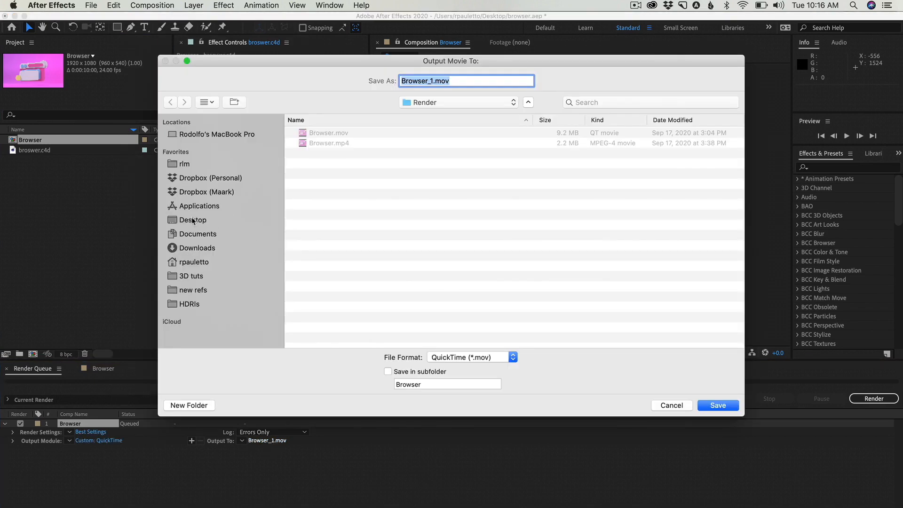
pyautogui.click(195, 219)
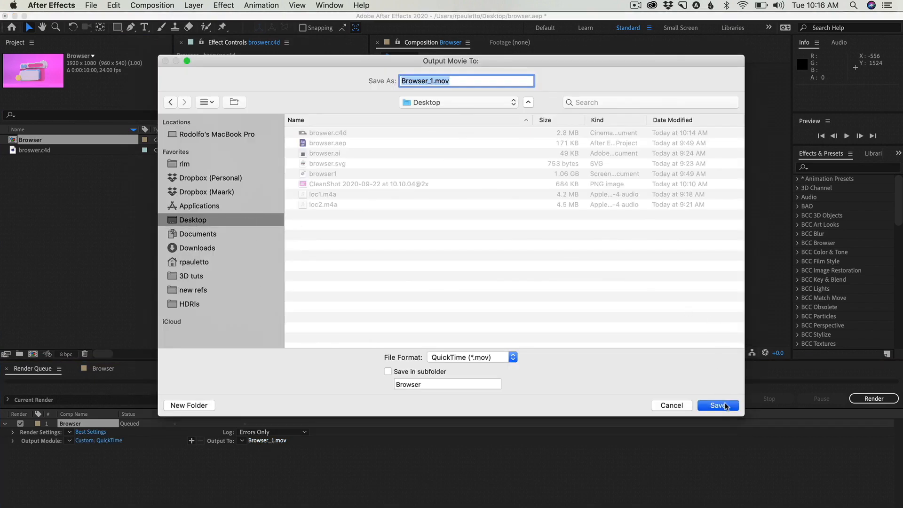
pyautogui.click(718, 405)
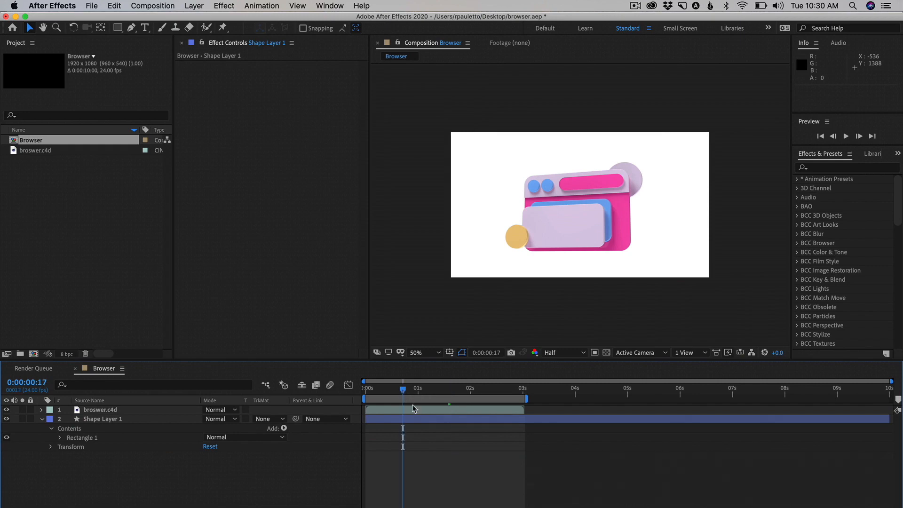
# Step: Draw a circle behind the icon's upper left with the Ellipse tool
pyautogui.click(118, 27)
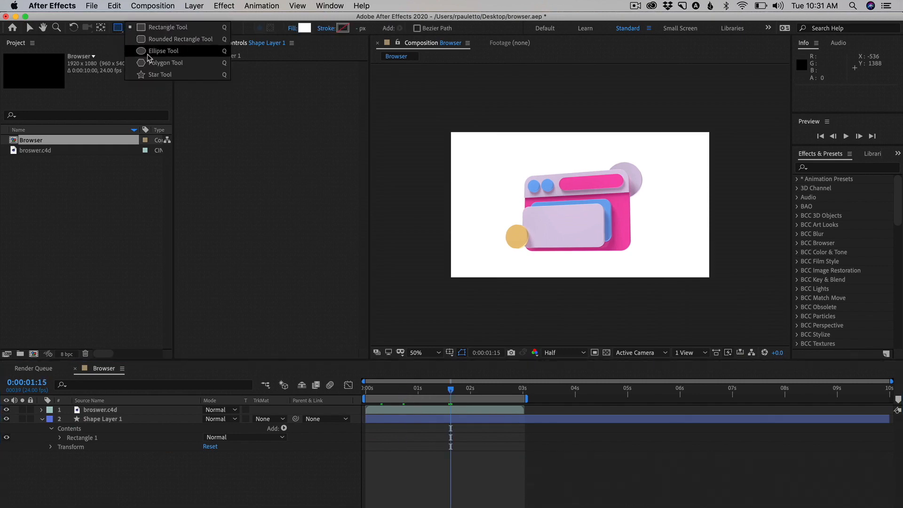
pyautogui.click(163, 51)
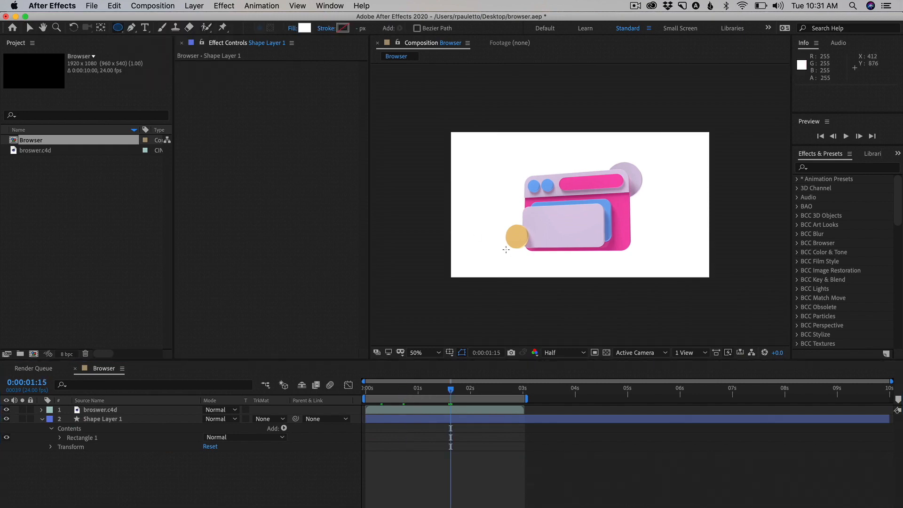
pyautogui.moveTo(494, 224); pyautogui.dragTo(547, 270)
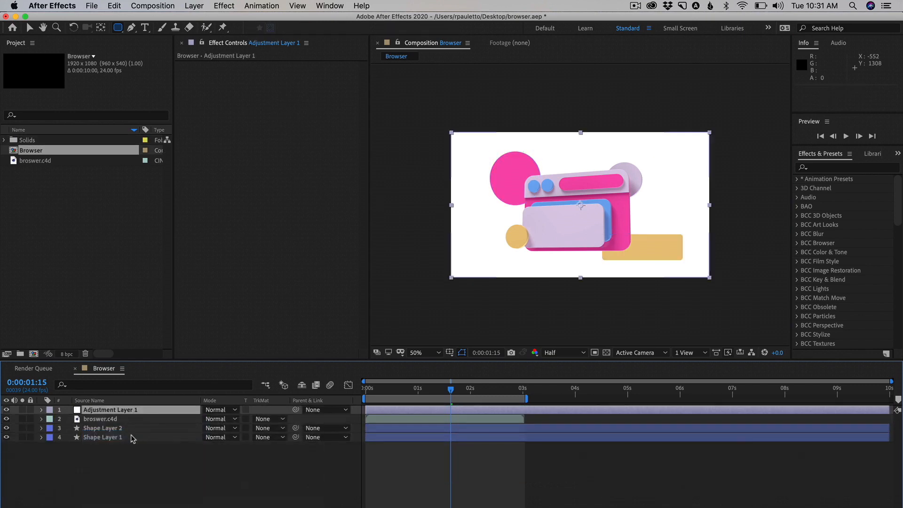
# Step: Move the adjustment layer beneath browser.c4d and apply Fast Box Blur to it
pyautogui.moveTo(110, 410); pyautogui.dragTo(110, 419)
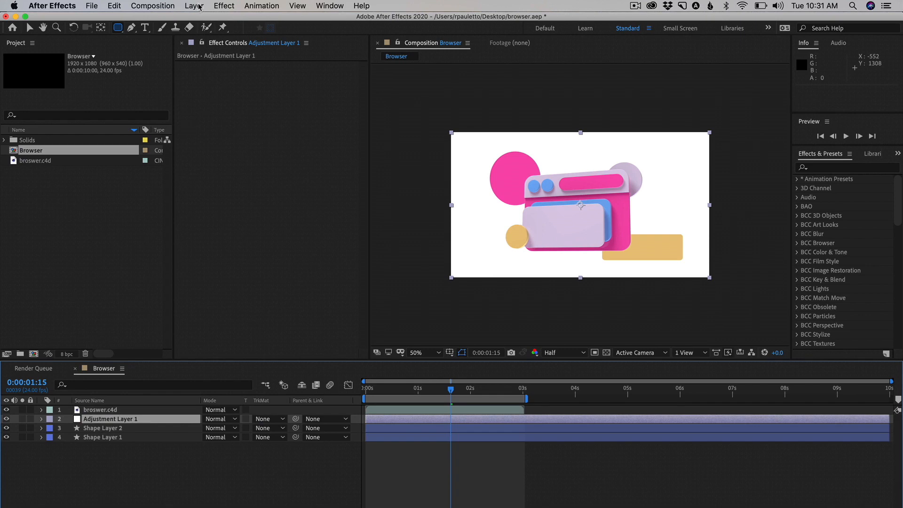
pyautogui.click(224, 6)
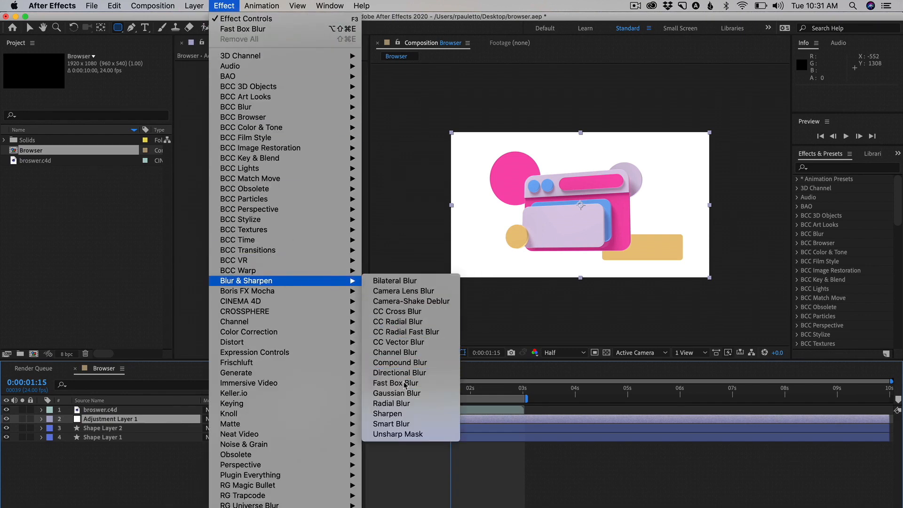
pyautogui.click(396, 383)
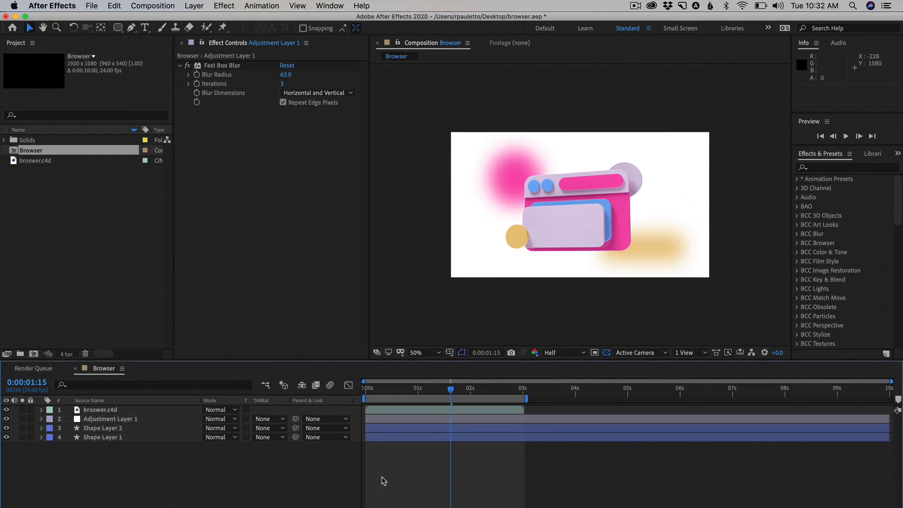
pyautogui.moveTo(126, 492)
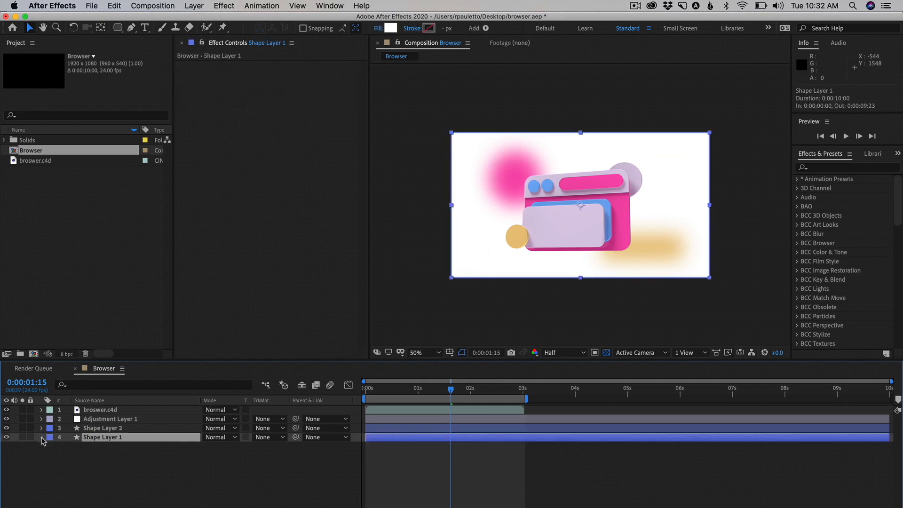
# Step: Give Shape Layer 1 a gradient fill running from blue to pink
pyautogui.click(42, 437)
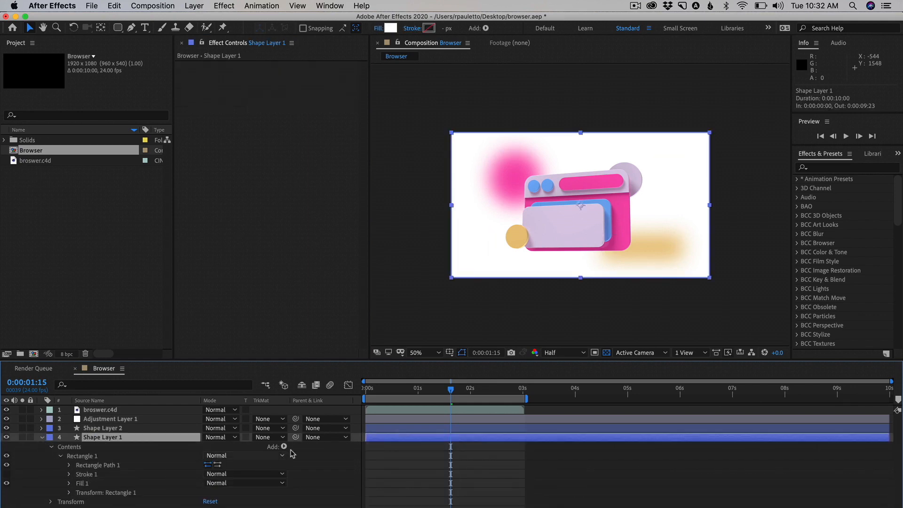
pyautogui.click(283, 447)
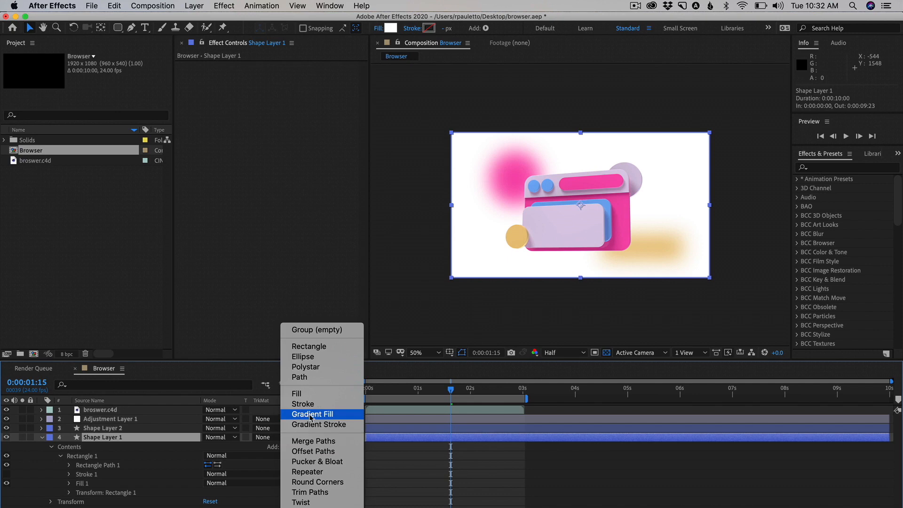
pyautogui.click(313, 414)
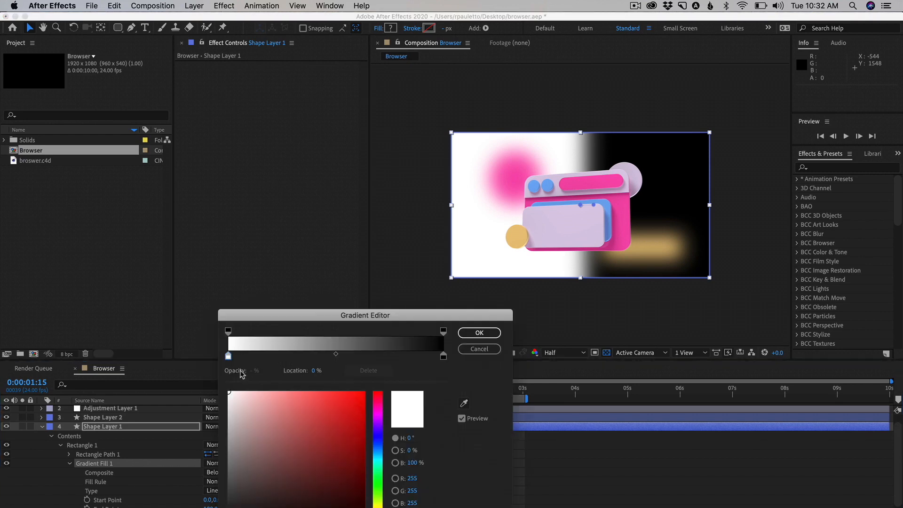
pyautogui.click(570, 183)
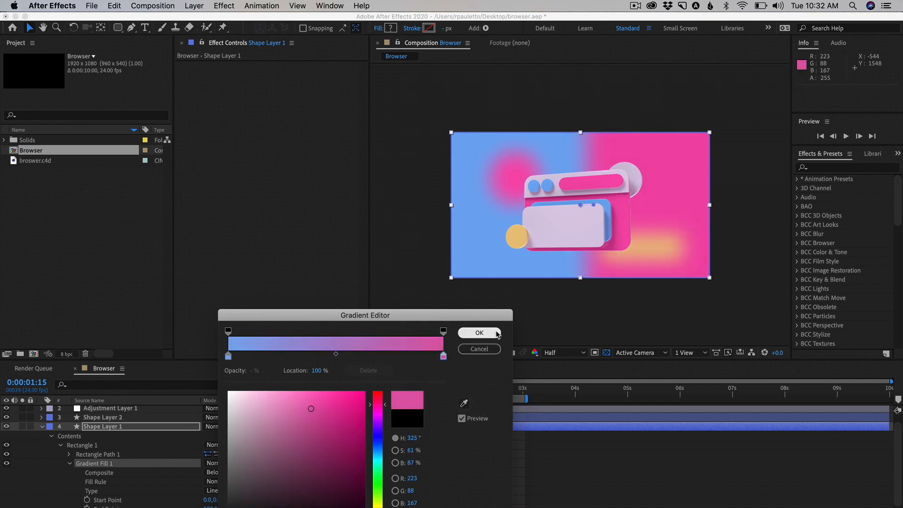
pyautogui.click(479, 334)
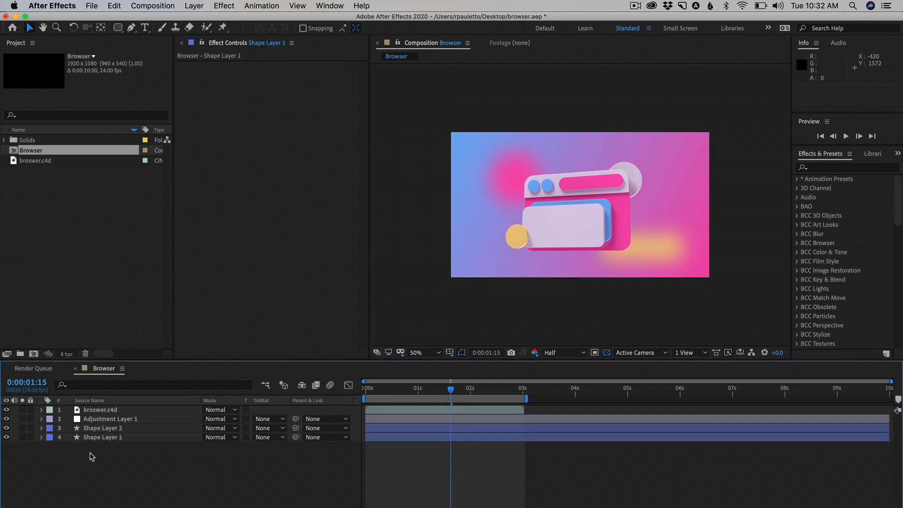
# Step: Create a top adjustment layer and apply a default Curves effect to it
pyautogui.rightClick(100, 425)
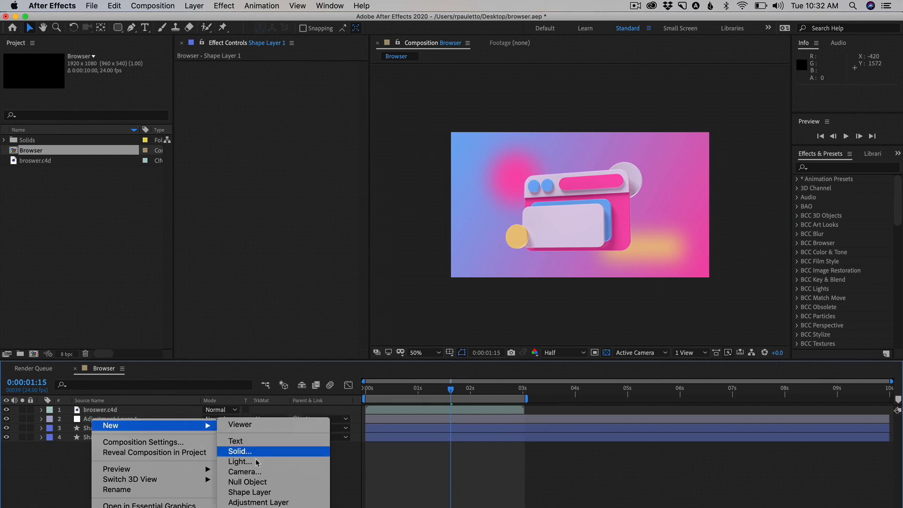
pyautogui.click(258, 503)
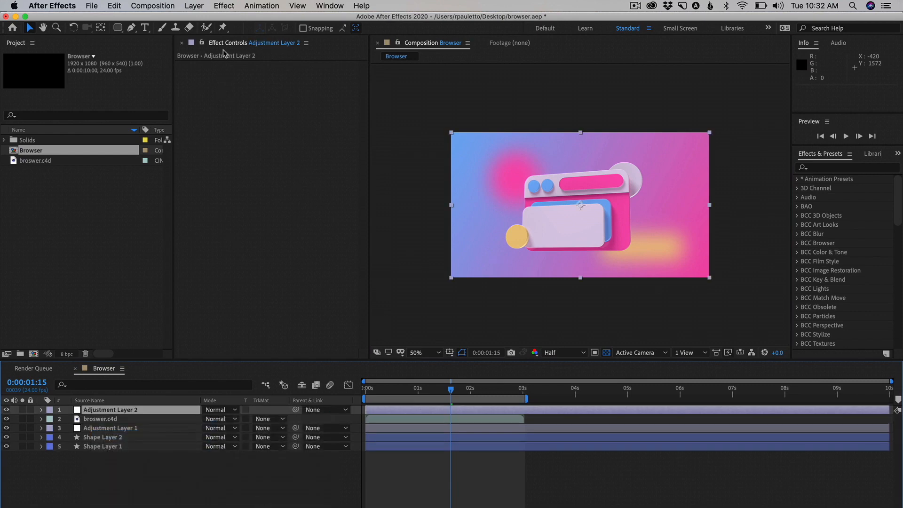
pyautogui.click(223, 5)
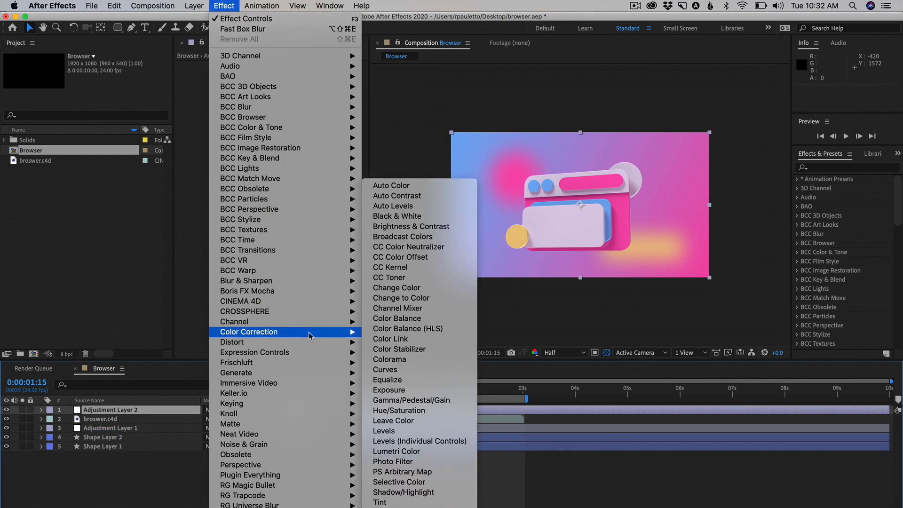
pyautogui.click(385, 369)
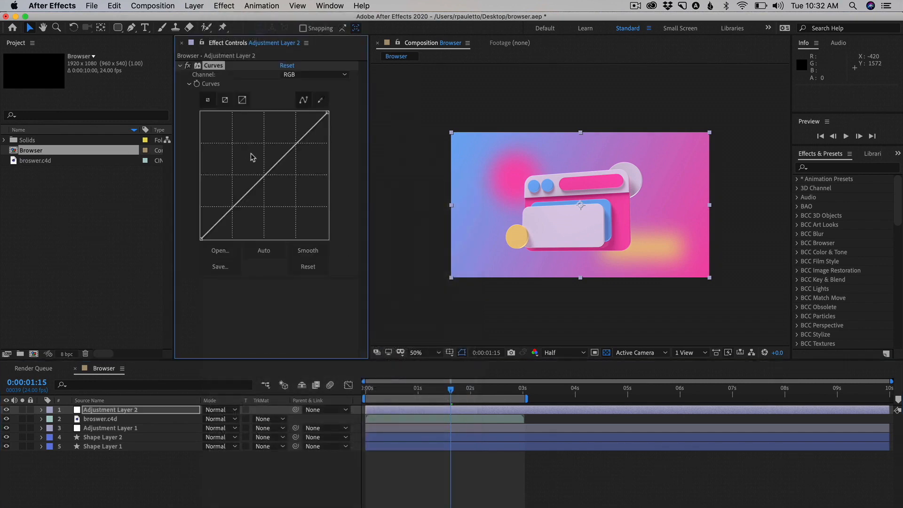